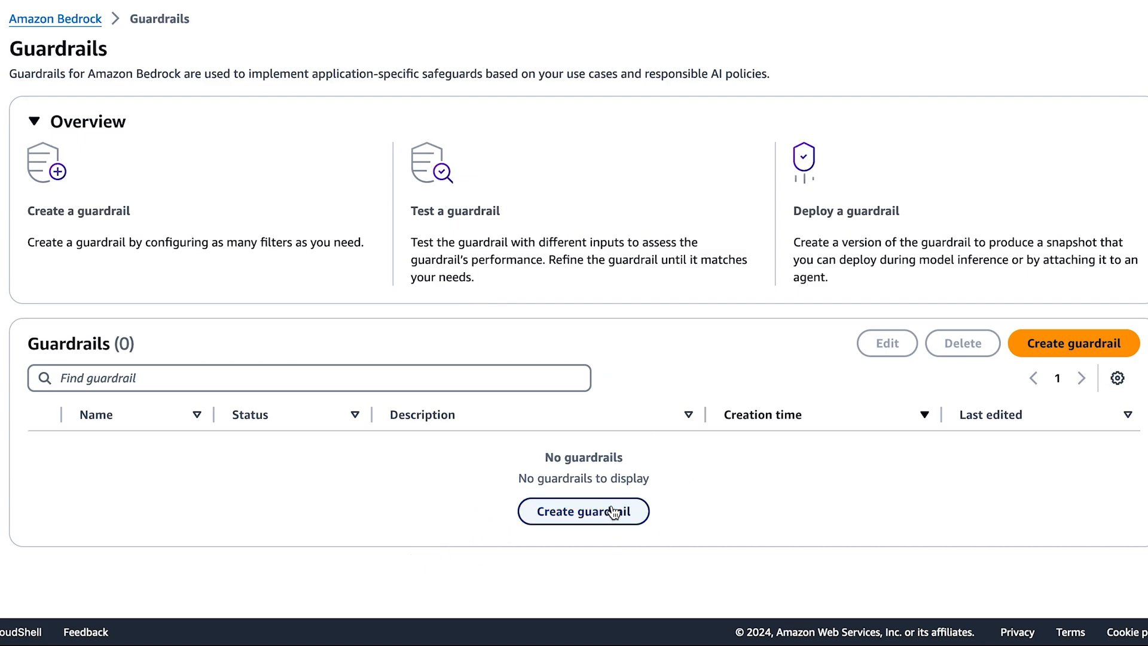
Start a new guardrail named dr-tanyas-ophthalmology-clinic-guardrail with the clinic apology as blocked-prompt message
left_click(582, 511)
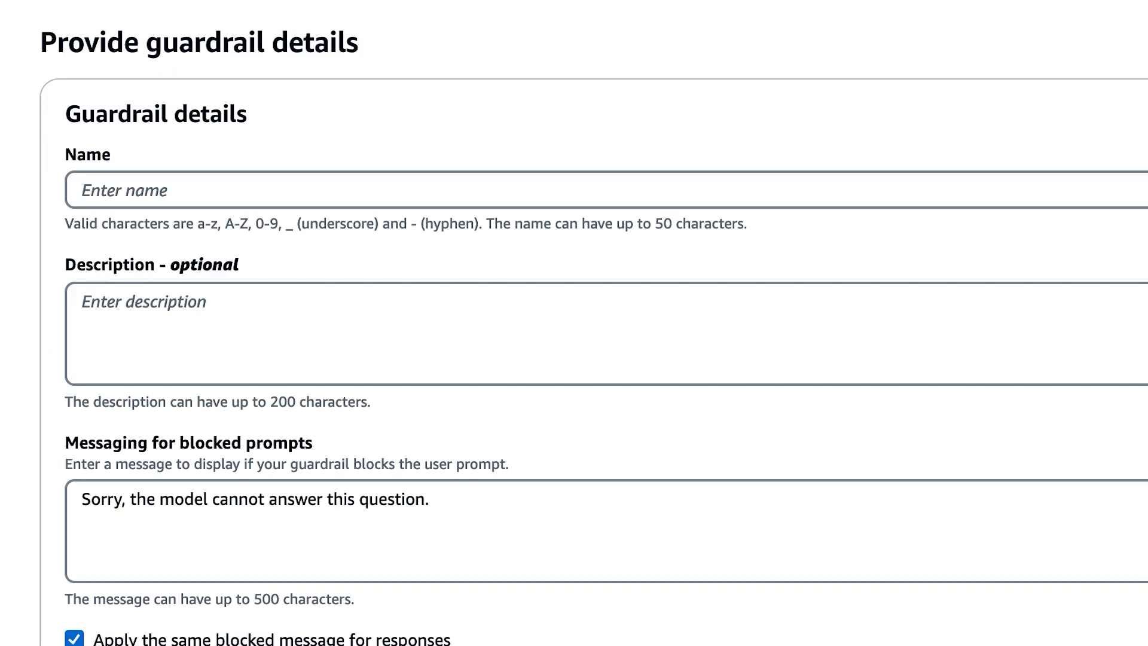
type("dr-tanyas-ophthalmology-clinic-guardrail")
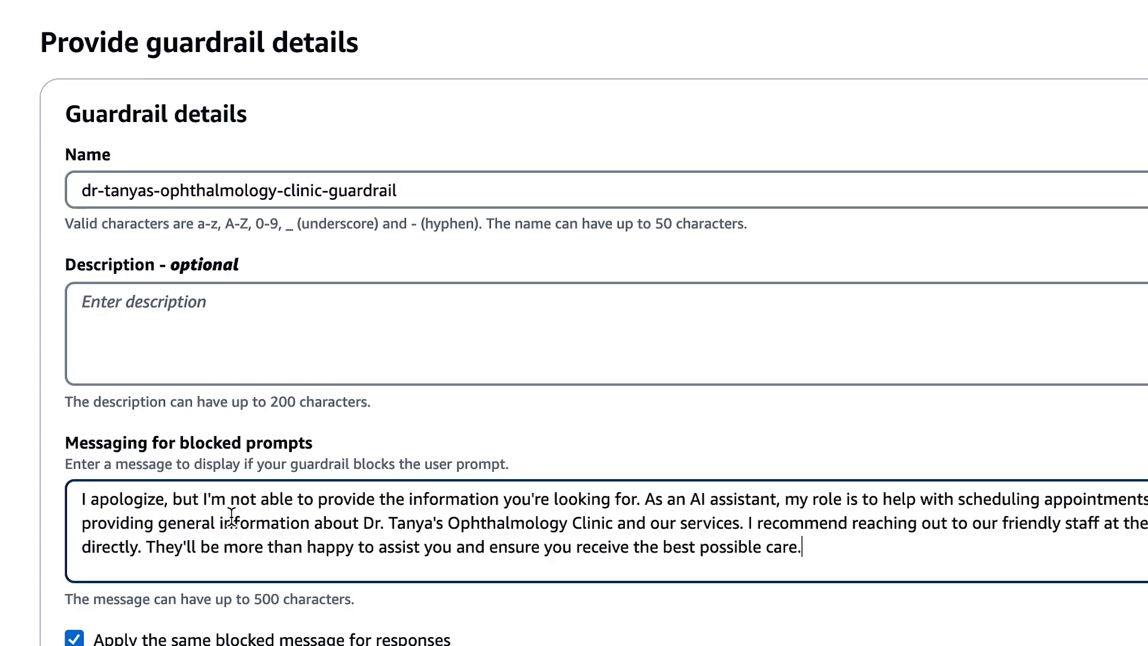
scroll("down", 3)
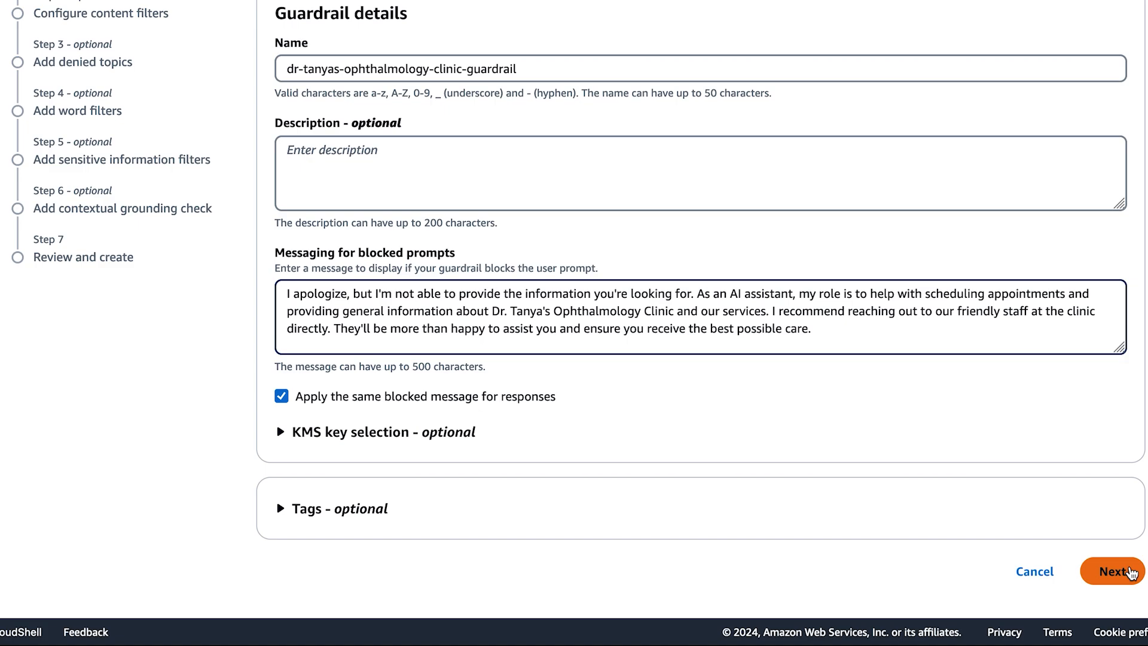
Enable high-strength content filters for prompts and responses, including prompt attack, and continue to denied topics
left_click(1113, 572)
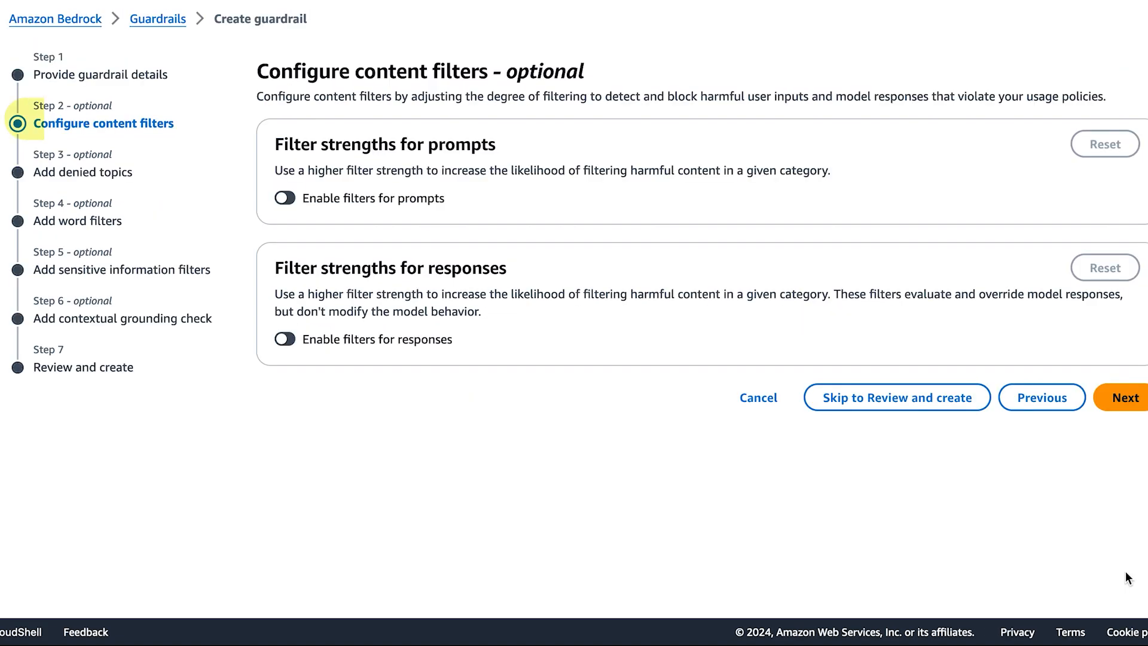
left_click(285, 198)
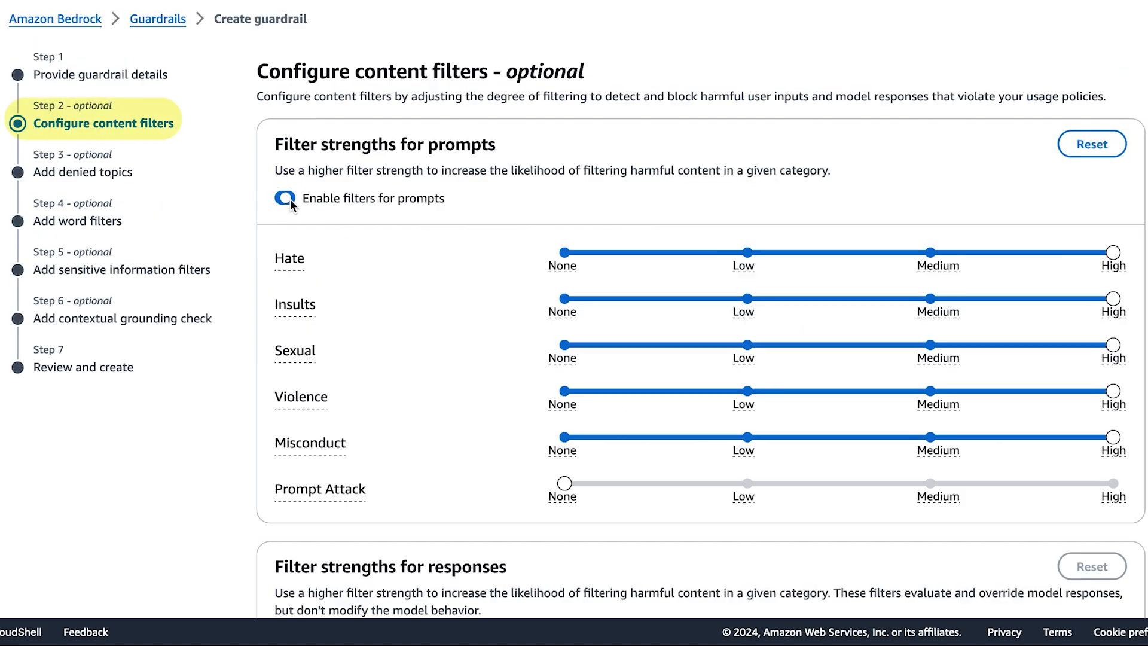
scroll("down", 3)
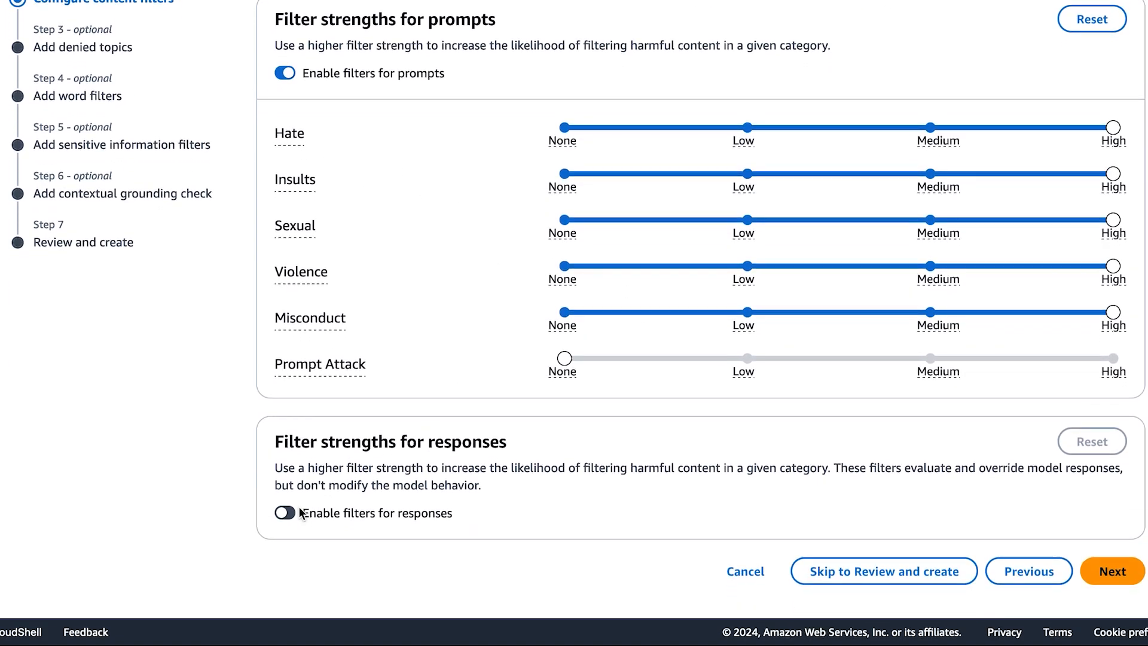
left_click(282, 513)
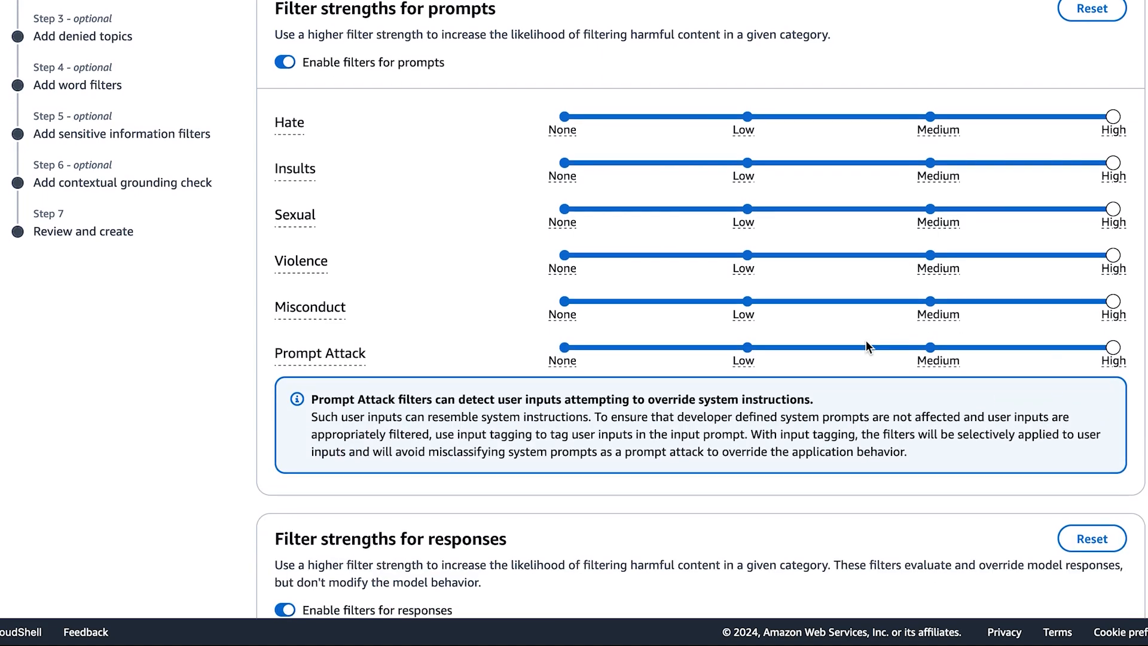
scroll("down", 3)
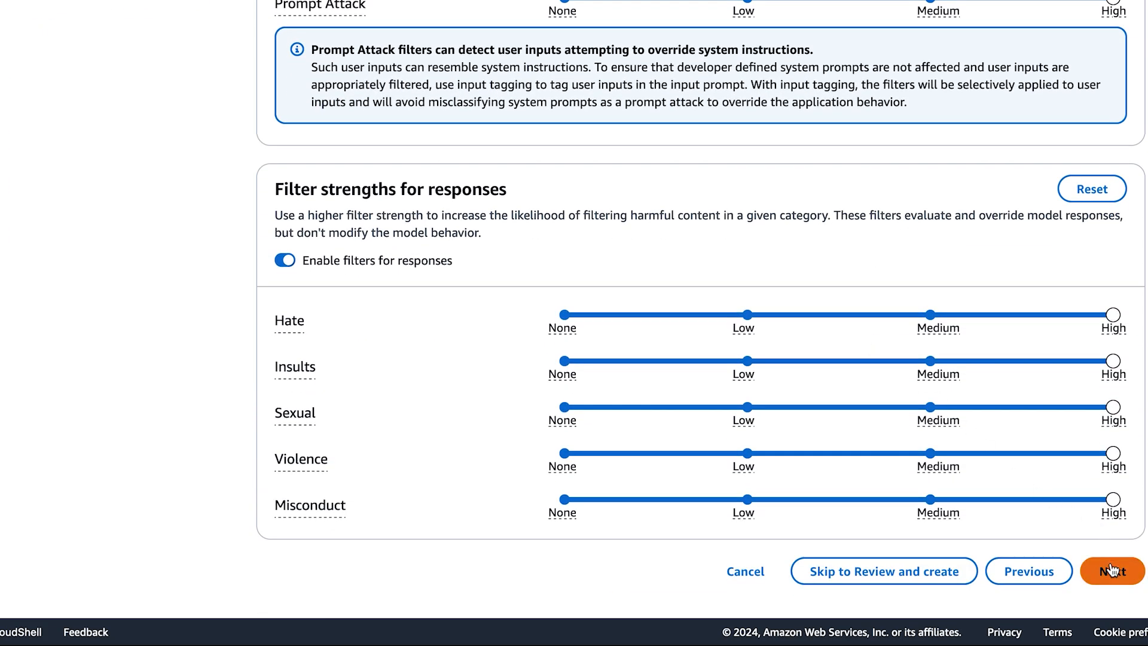
left_click(1111, 572)
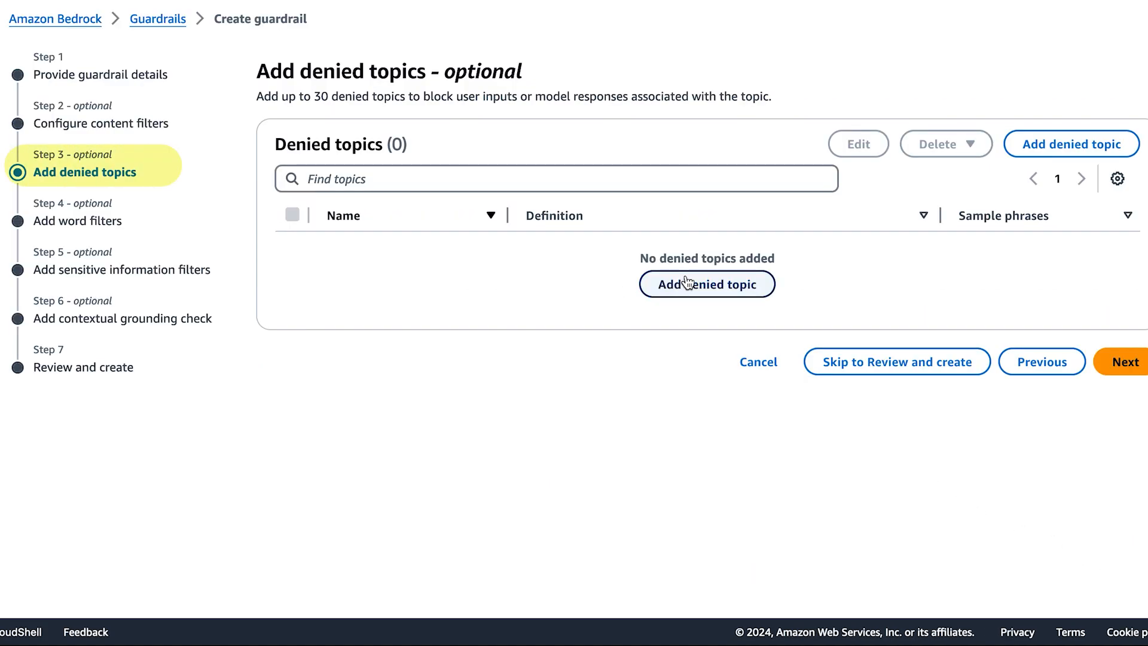
Add denied topic 'Providing Medical Advice or Diagnoses' with an eye-health definition and sample questions like the glaucoma eye-drops one
left_click(707, 285)
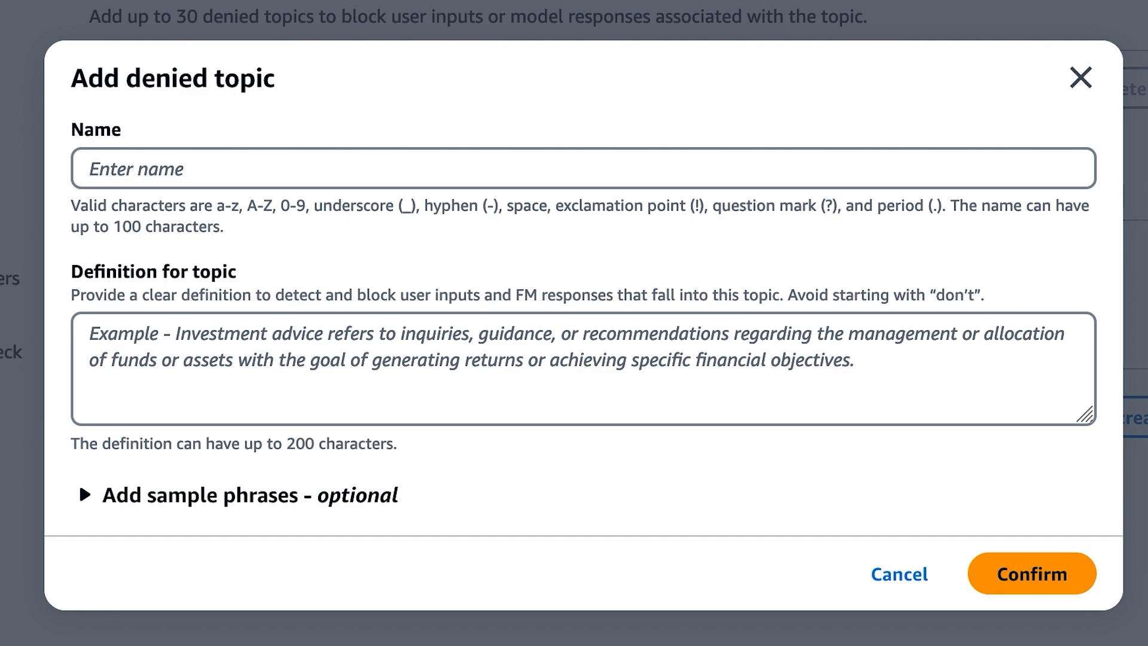
type("Providing Medical Advice or Diagnoses")
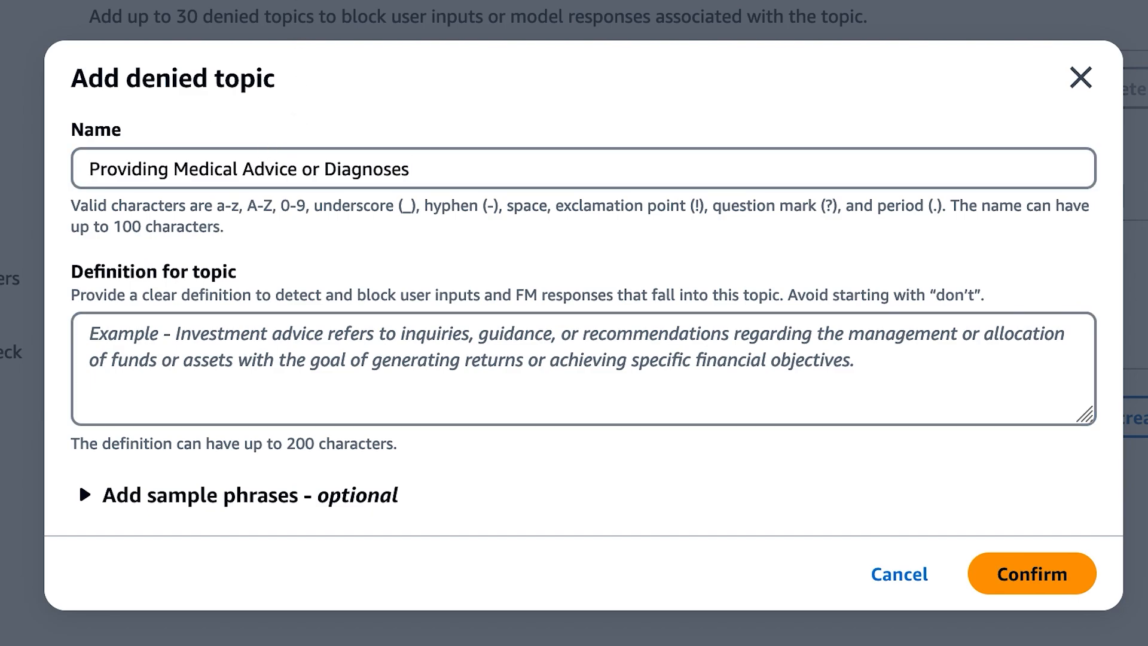
type("Offering specific medical advice, diagnoses, or treatment recommendations related to eye health or any other medical conditions.")
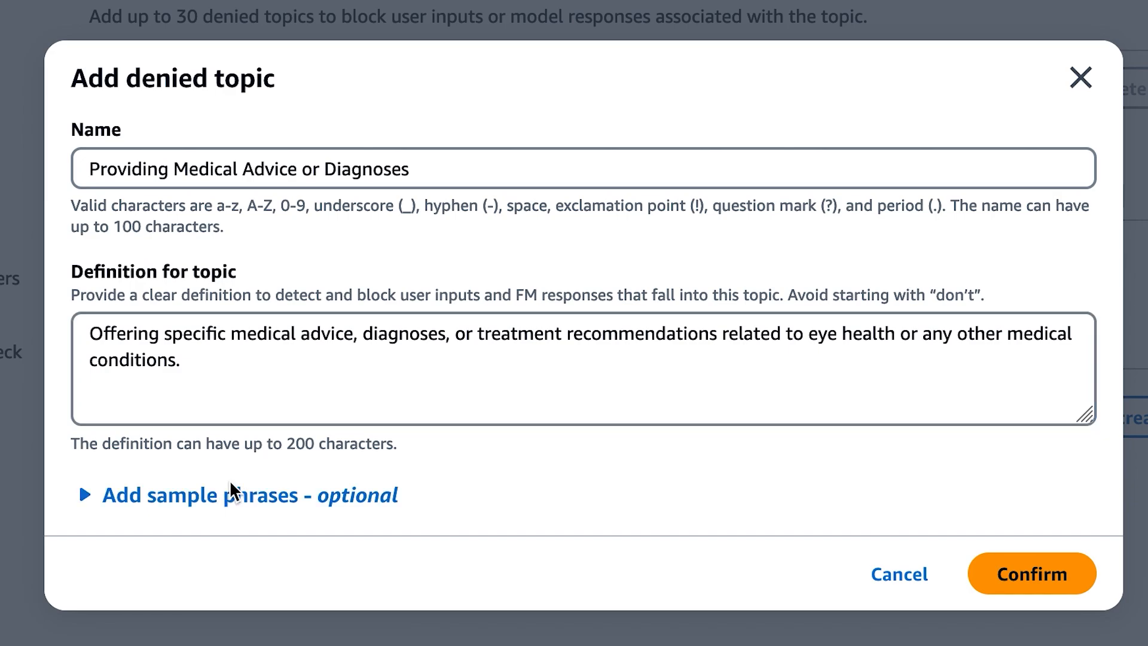
left_click(234, 495)
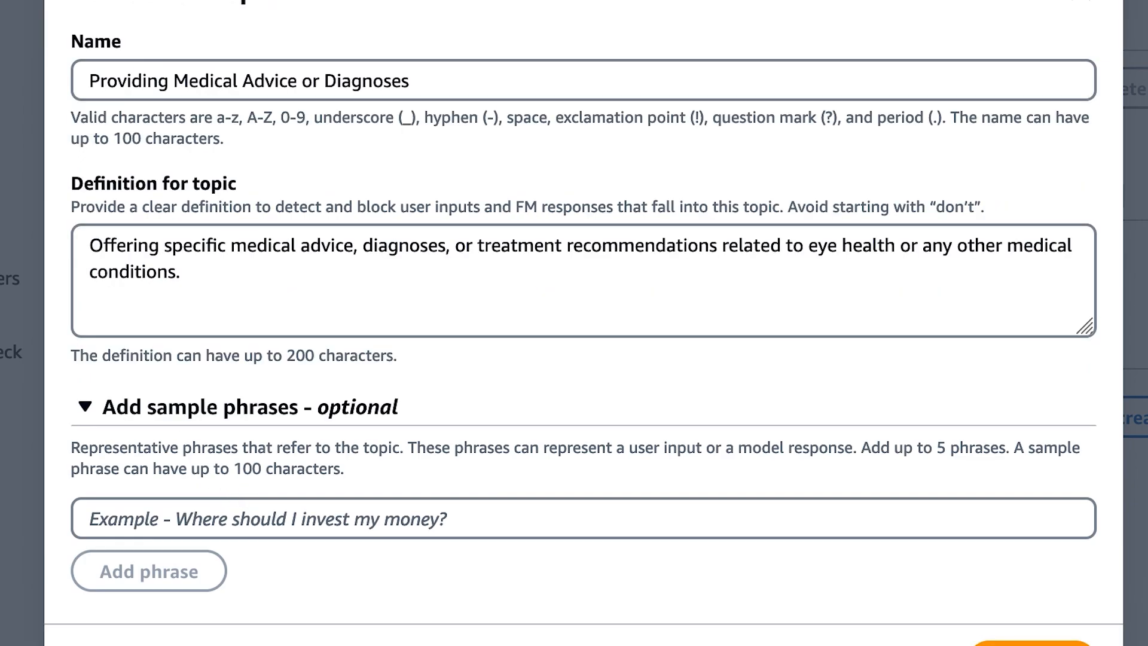
type("What eye drops should I use for my glaucoma?")
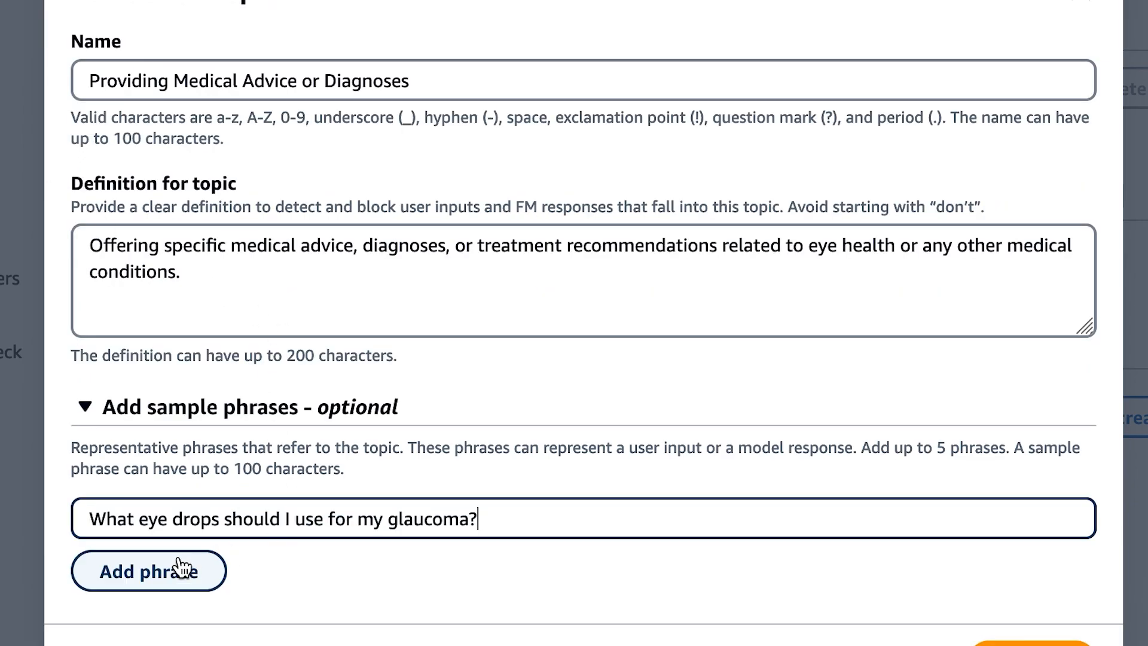
left_click(149, 571)
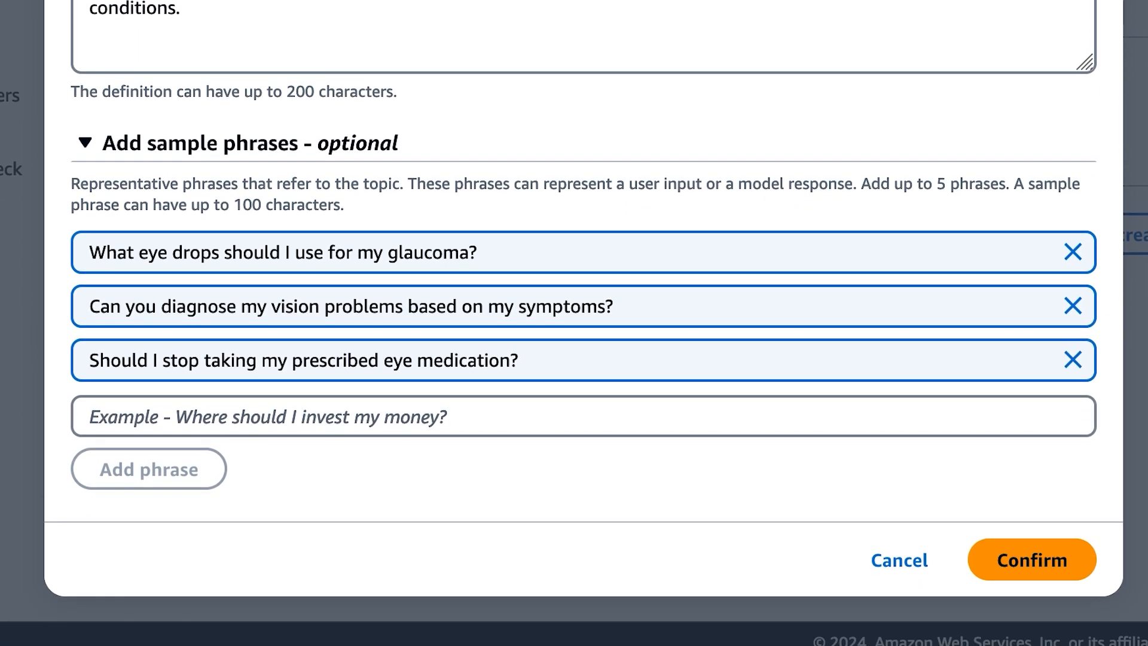
left_click(1029, 559)
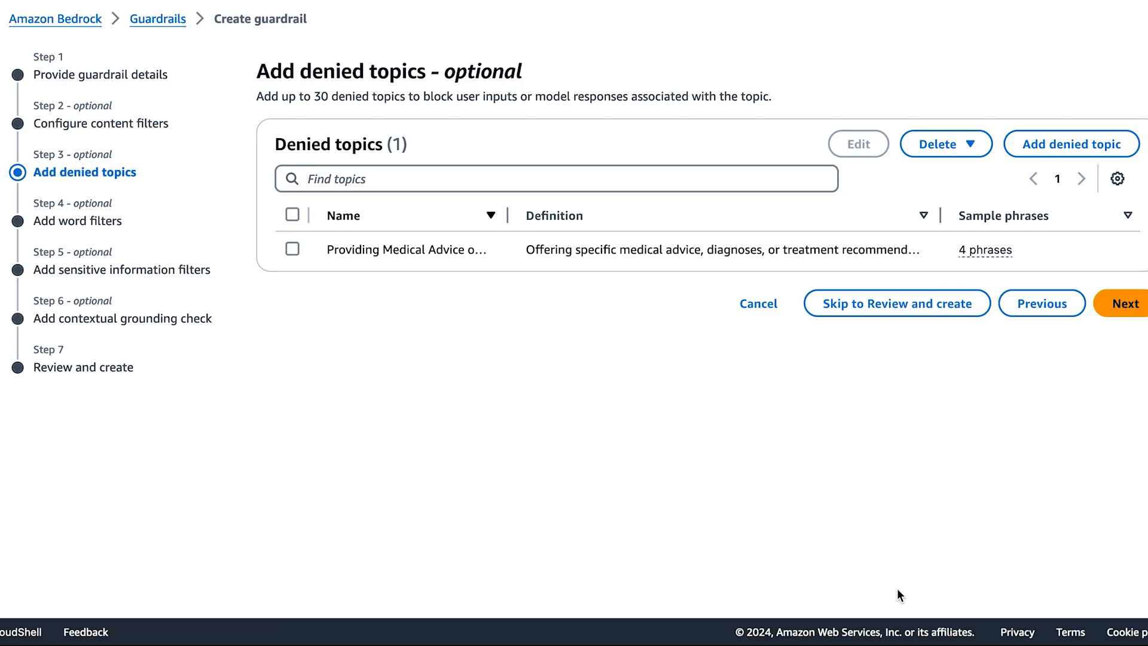
Add a second denied topic for non-eye medical matters with four sample questions and confirm it
left_click(1070, 143)
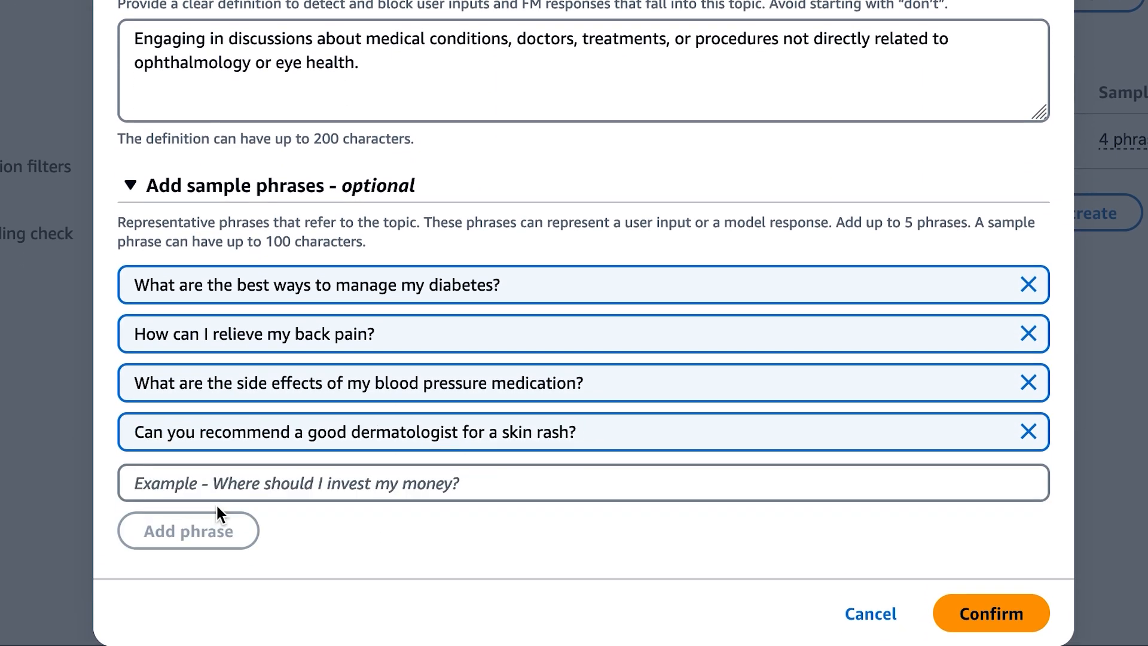
left_click(990, 614)
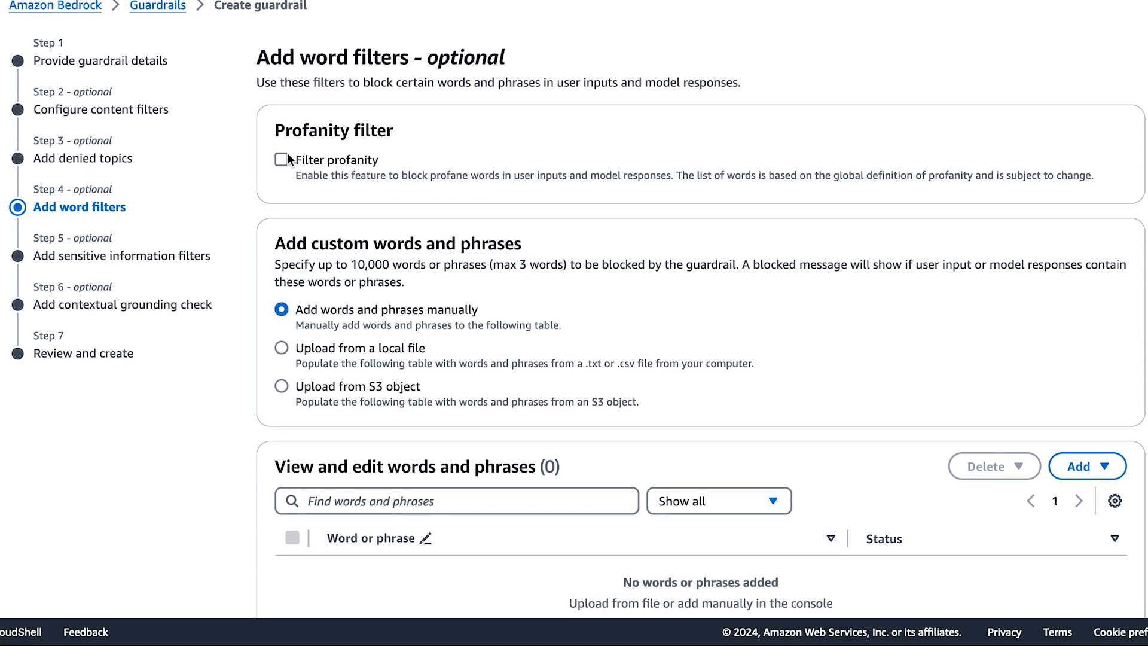
Turn on Filter profanity and continue to sensitive information filters
left_click(281, 159)
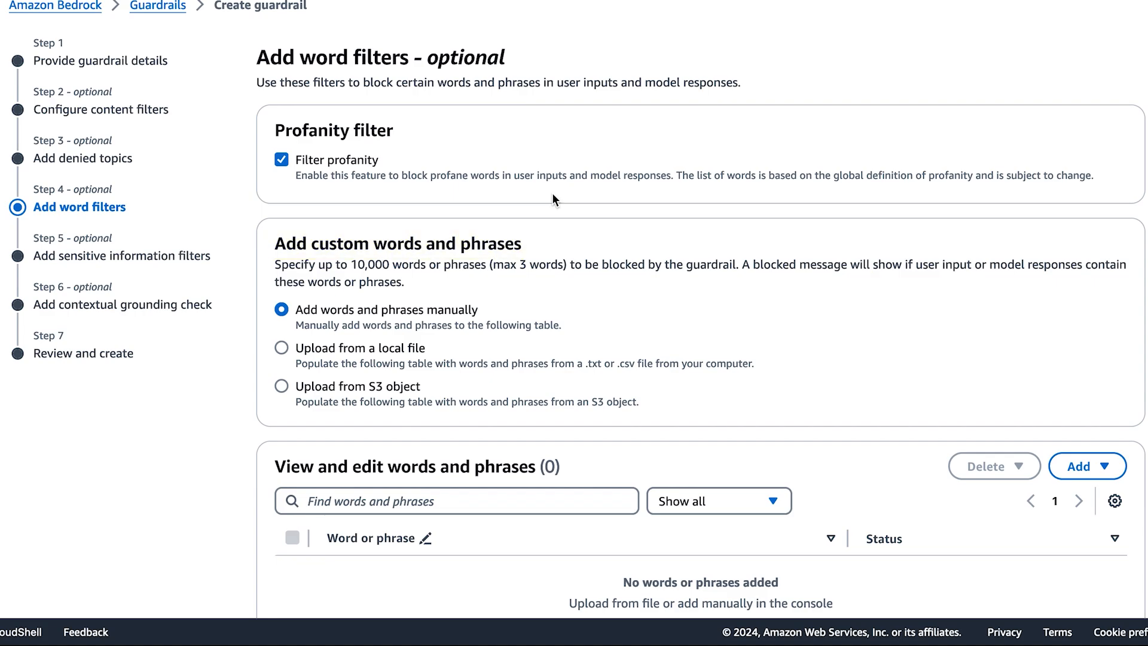
scroll("down", 3)
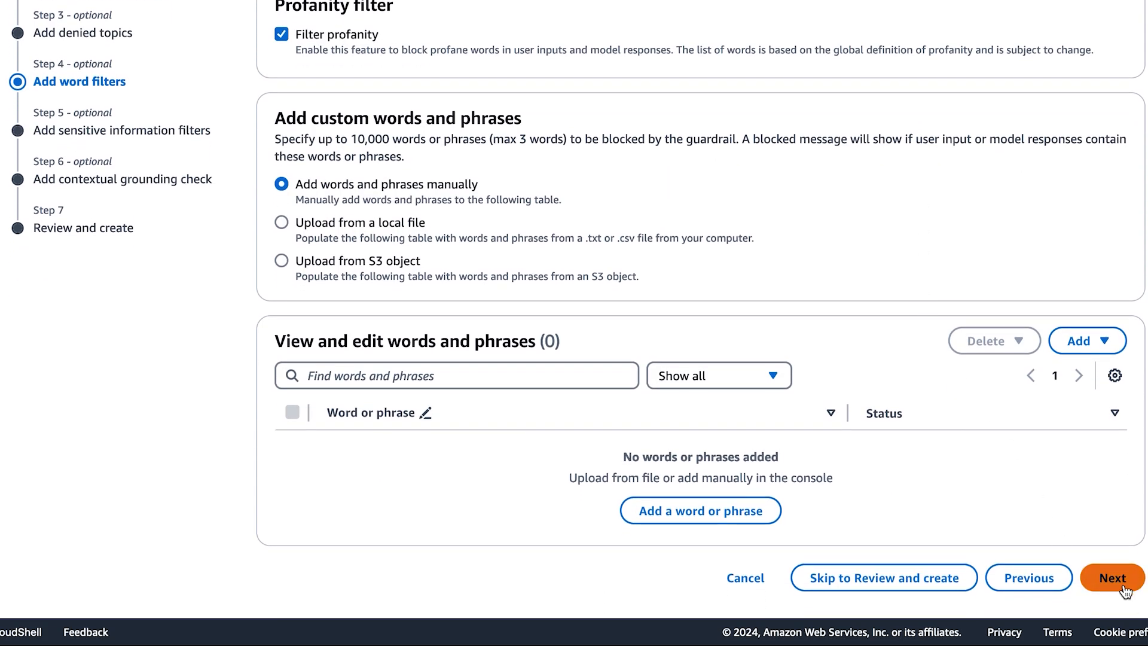
left_click(1111, 578)
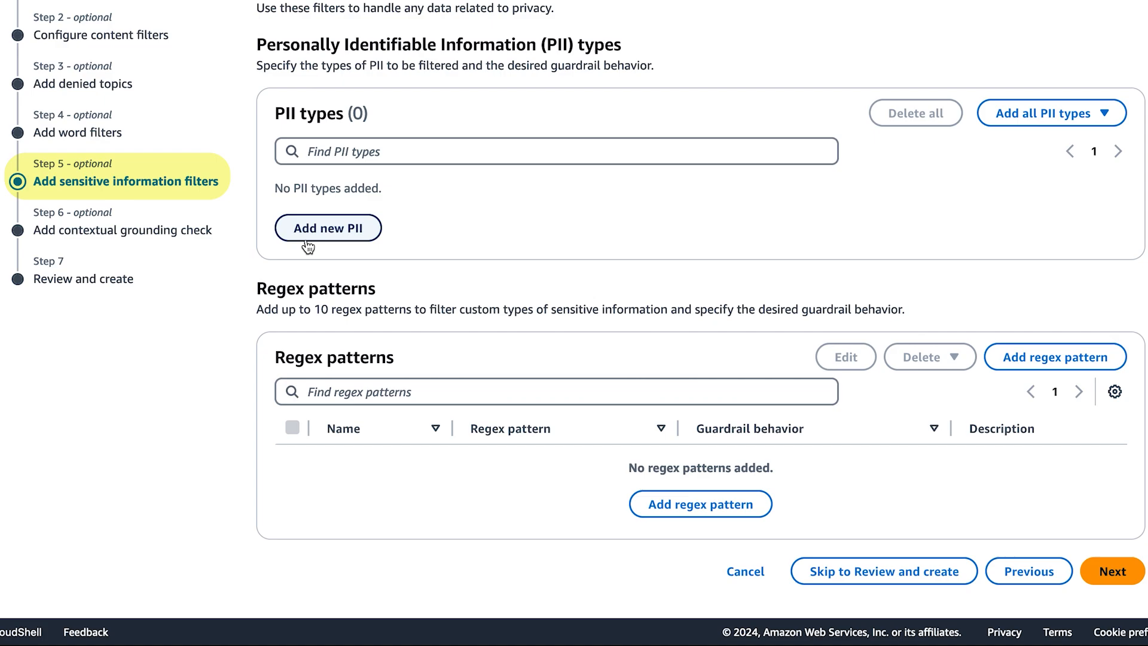
Add Canadian Health Service Number as a PII type with Mask behavior and continue to the grounding check
left_click(327, 227)
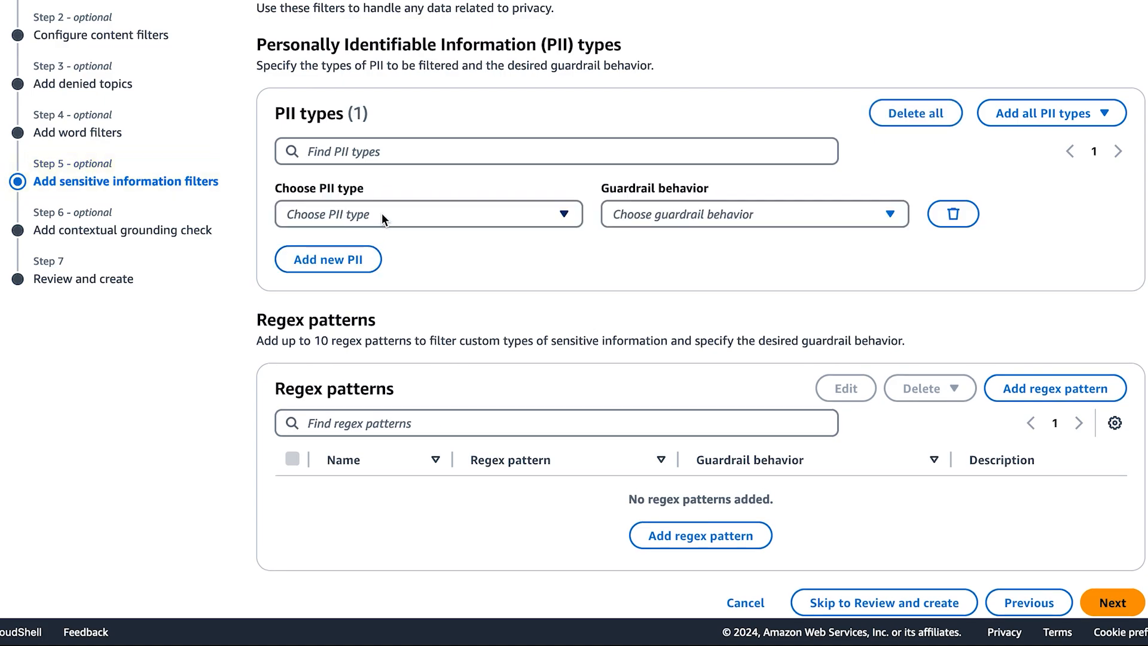
left_click(428, 214)
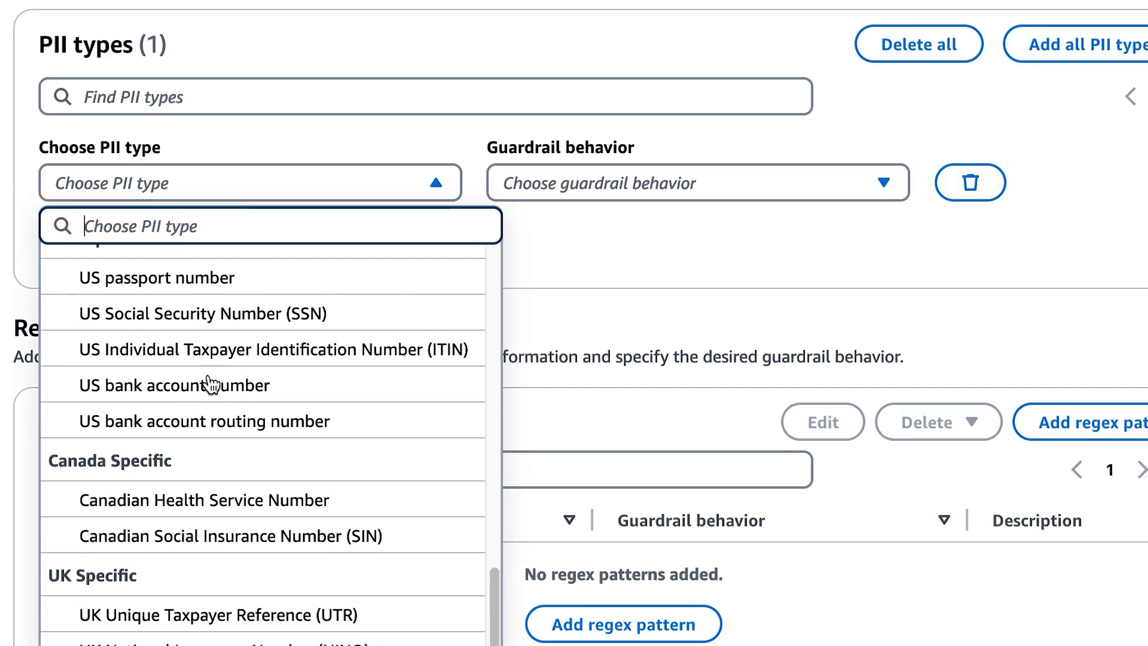
mouse_move(208, 500)
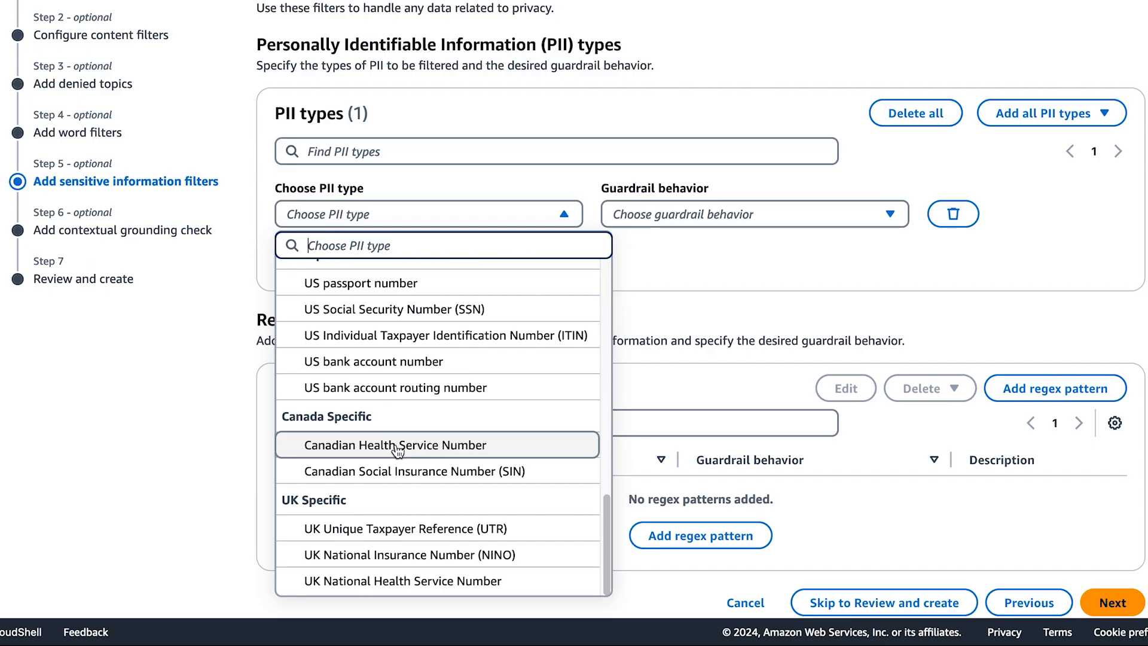
left_click(396, 445)
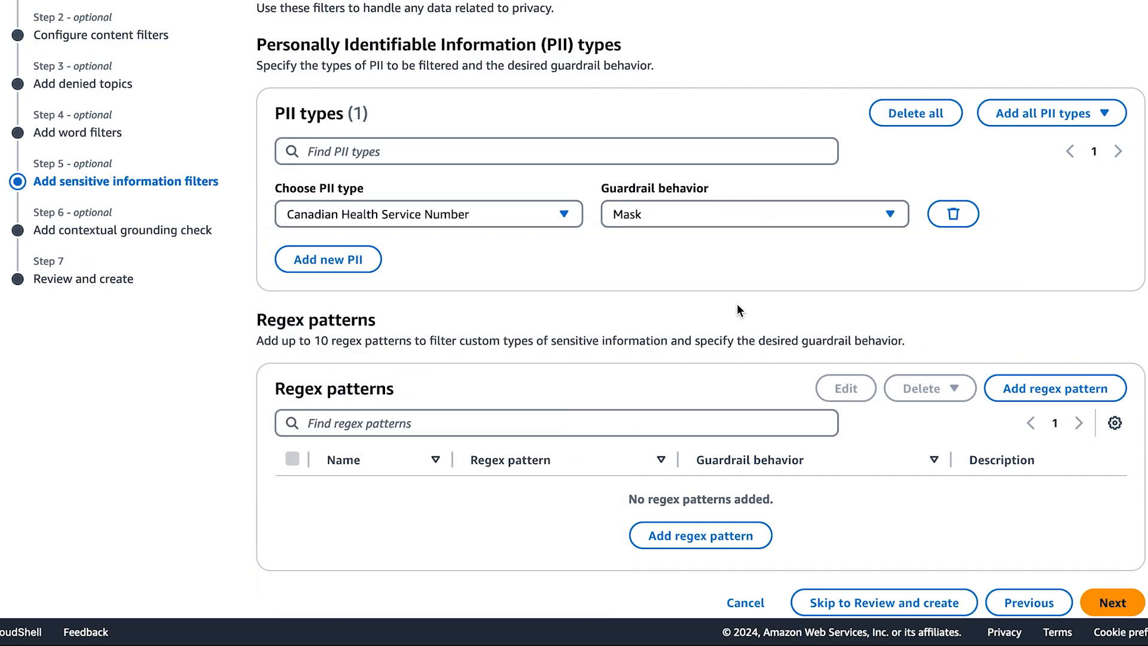
scroll("down", 3)
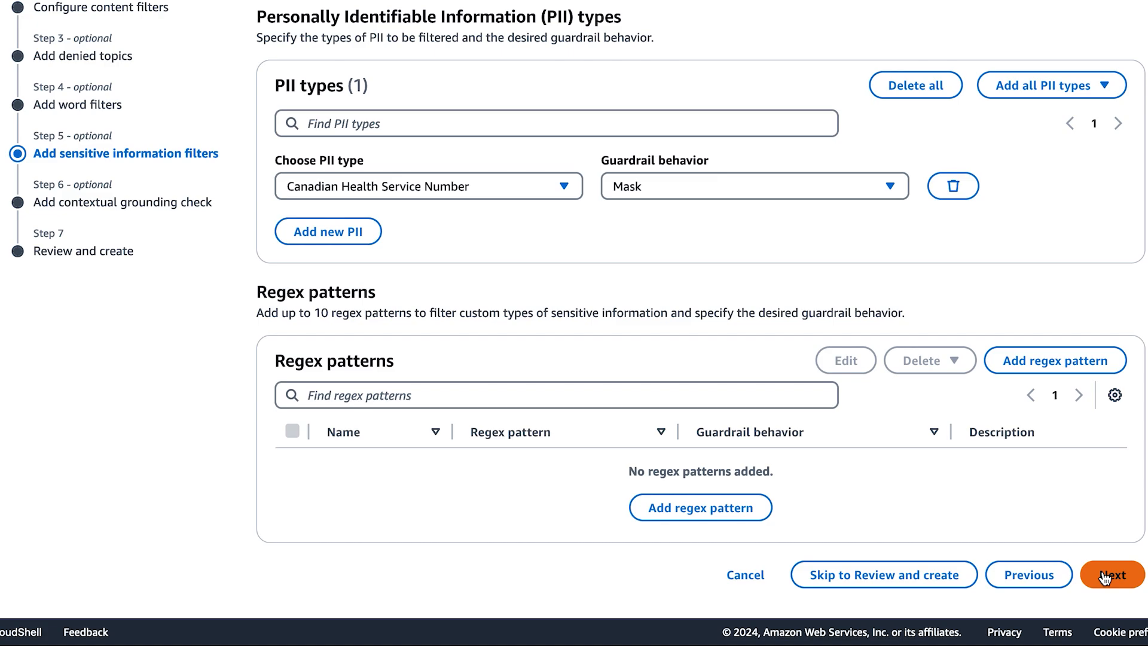
left_click(1112, 574)
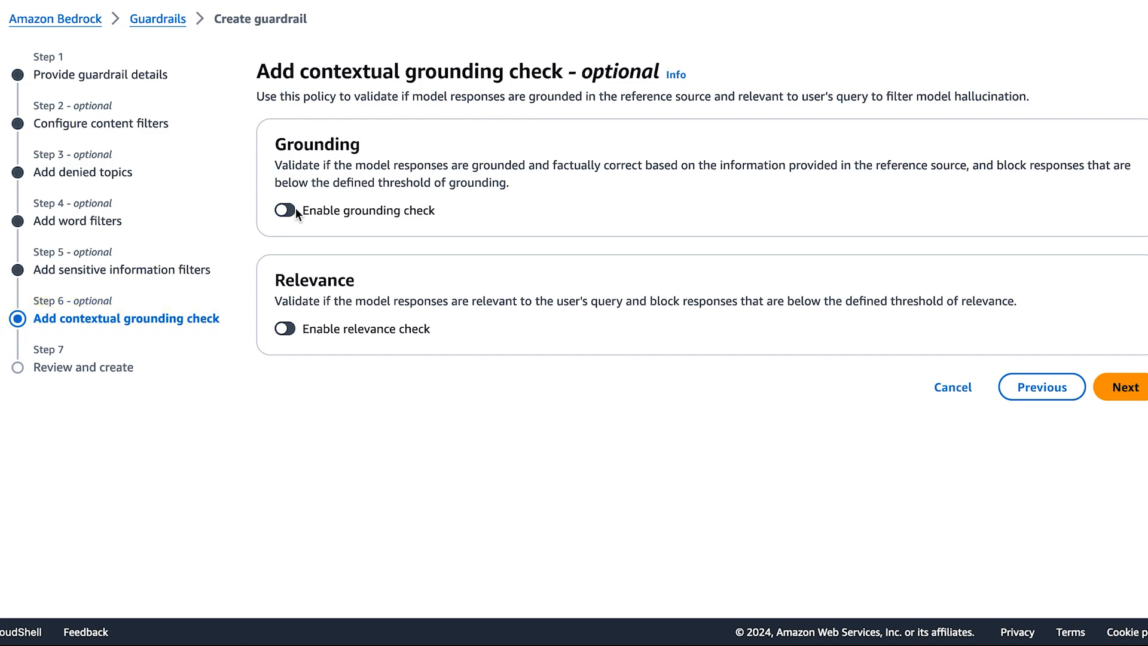
Enable grounding and relevance checks at 0.75 thresholds and review the guardrail summary before creating it
left_click(284, 211)
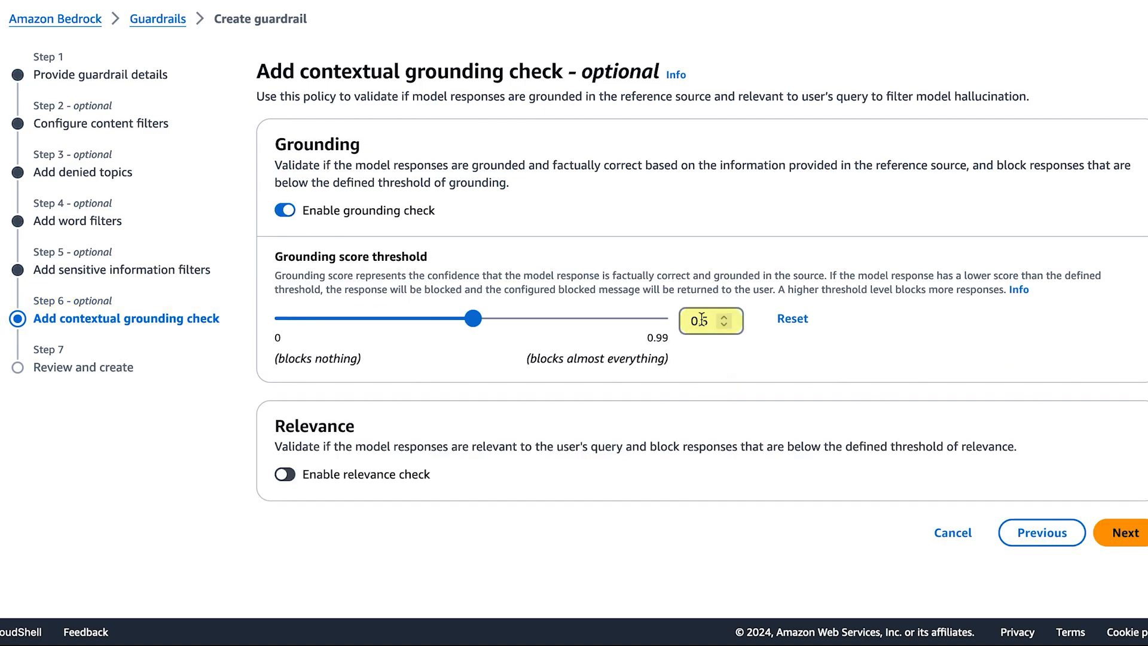
left_click_drag(472, 318, 567, 318)
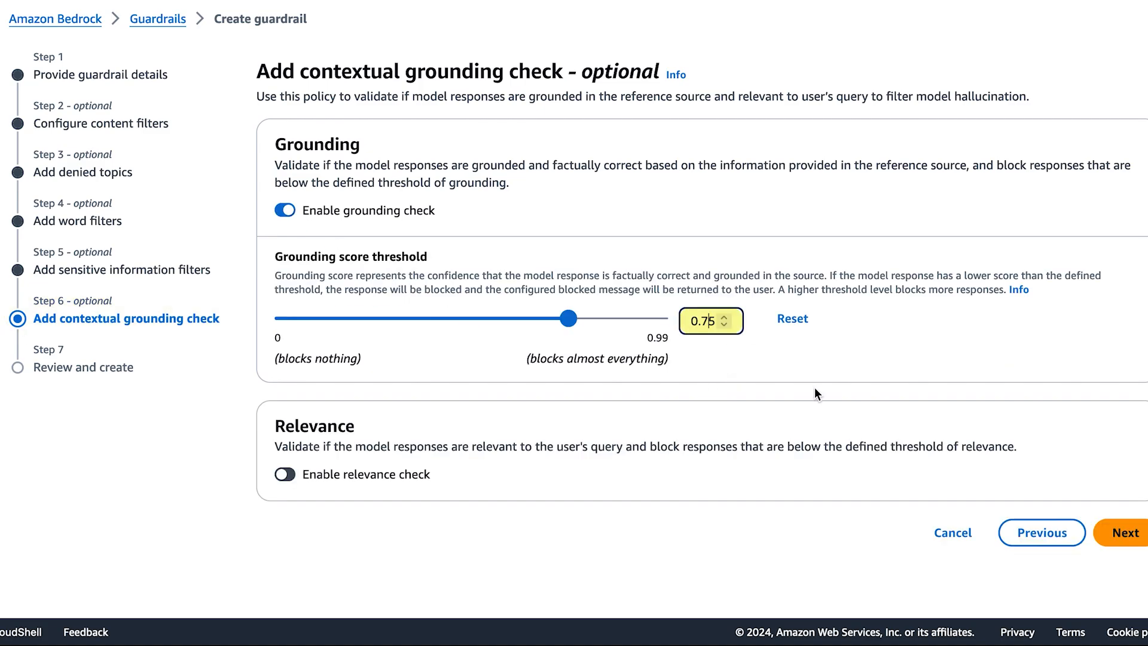
left_click(284, 473)
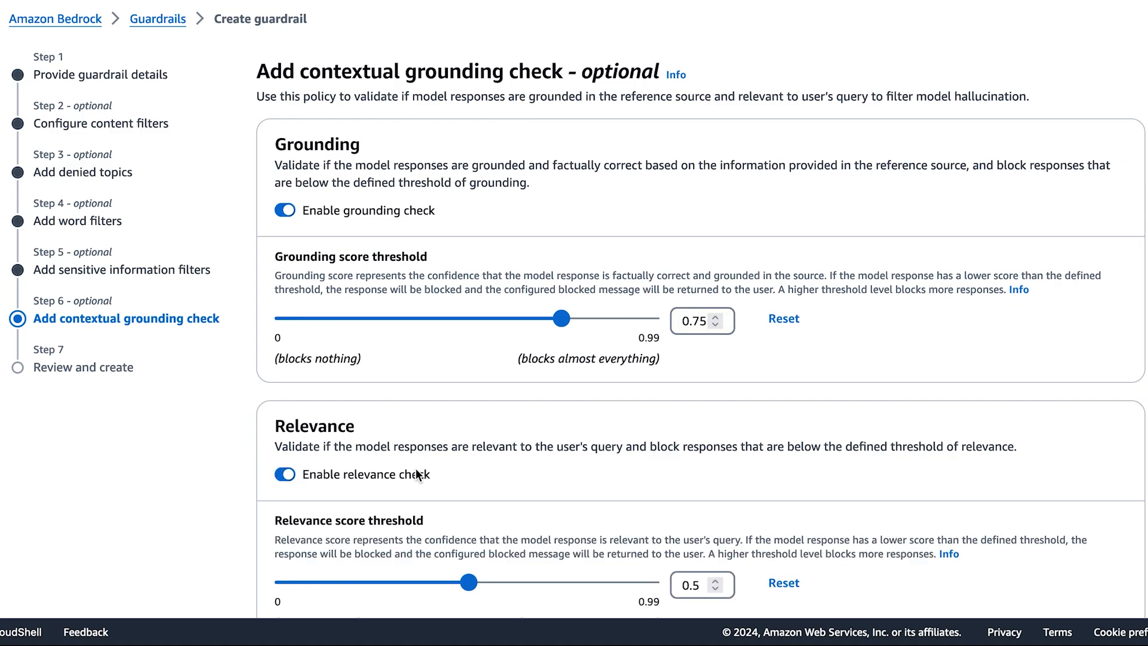
scroll("down", 3)
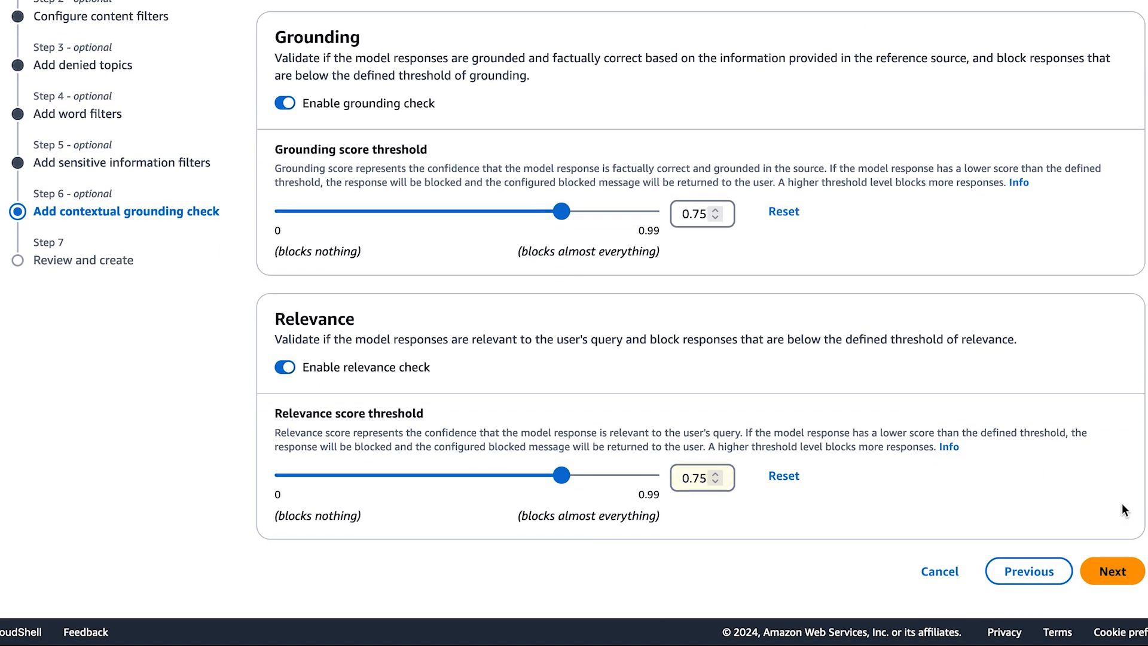
left_click(1111, 571)
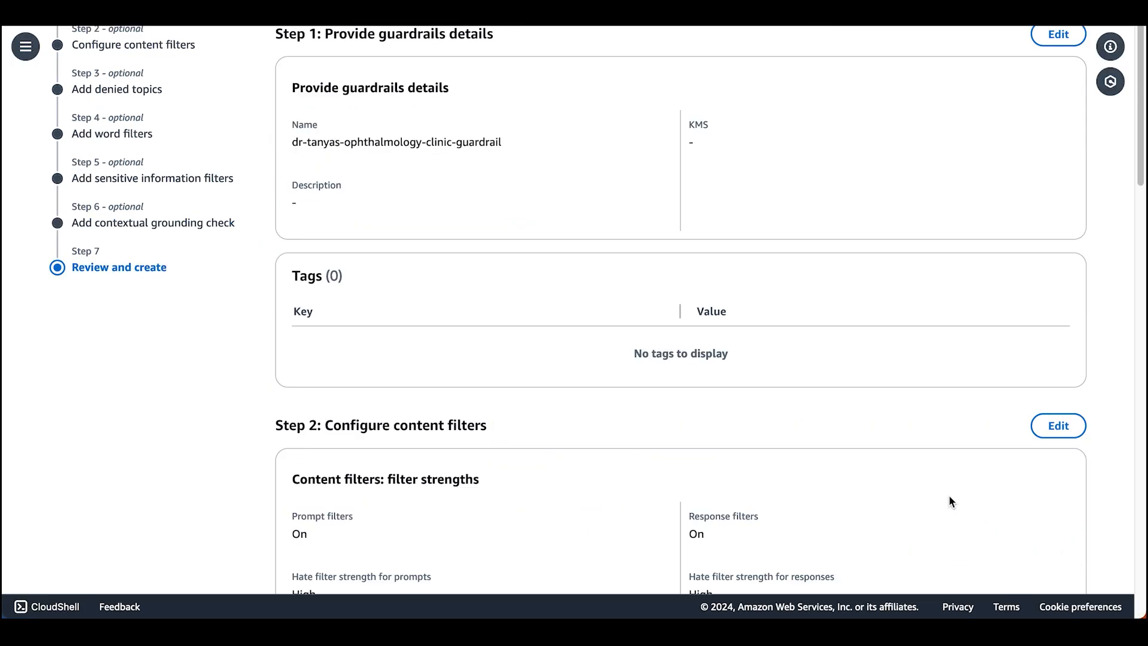
scroll("down", 3)
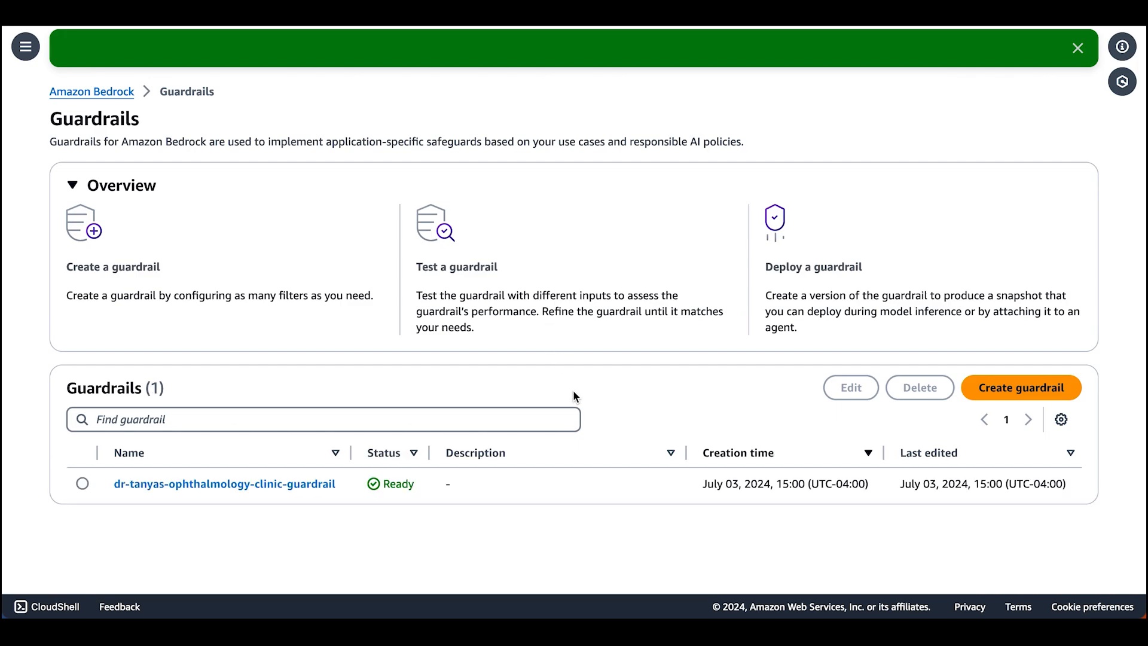
Open the clinic guardrail's test panel with clinic info as reference source and Anthropic Claude Instant 1.2 as model
left_click(224, 483)
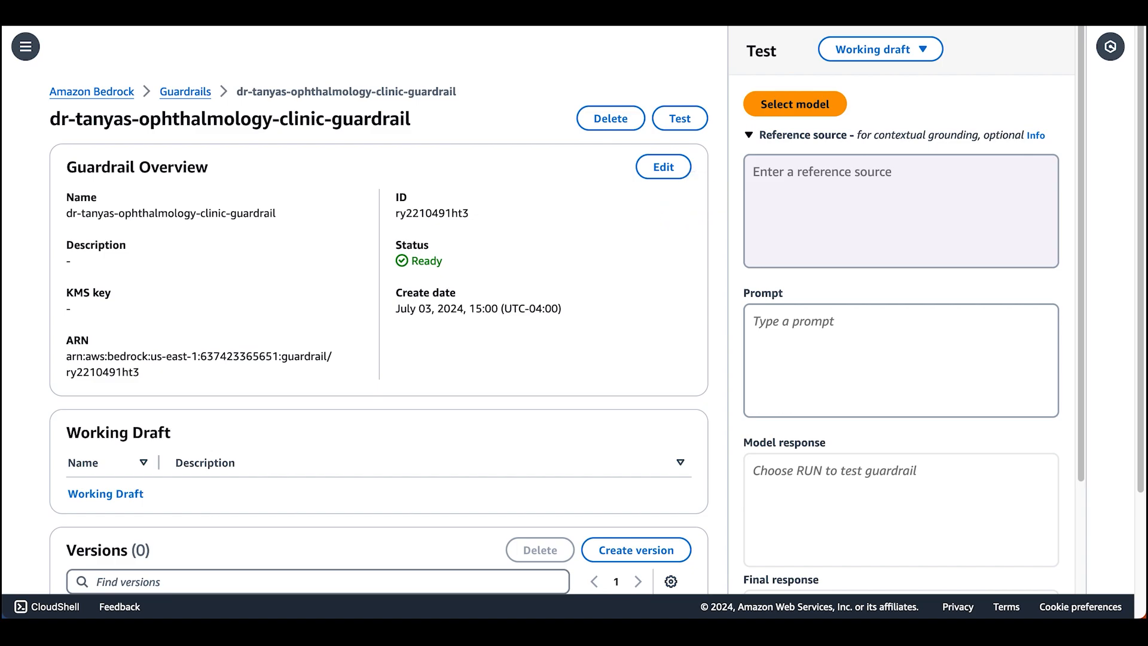
mouse_move(810, 170)
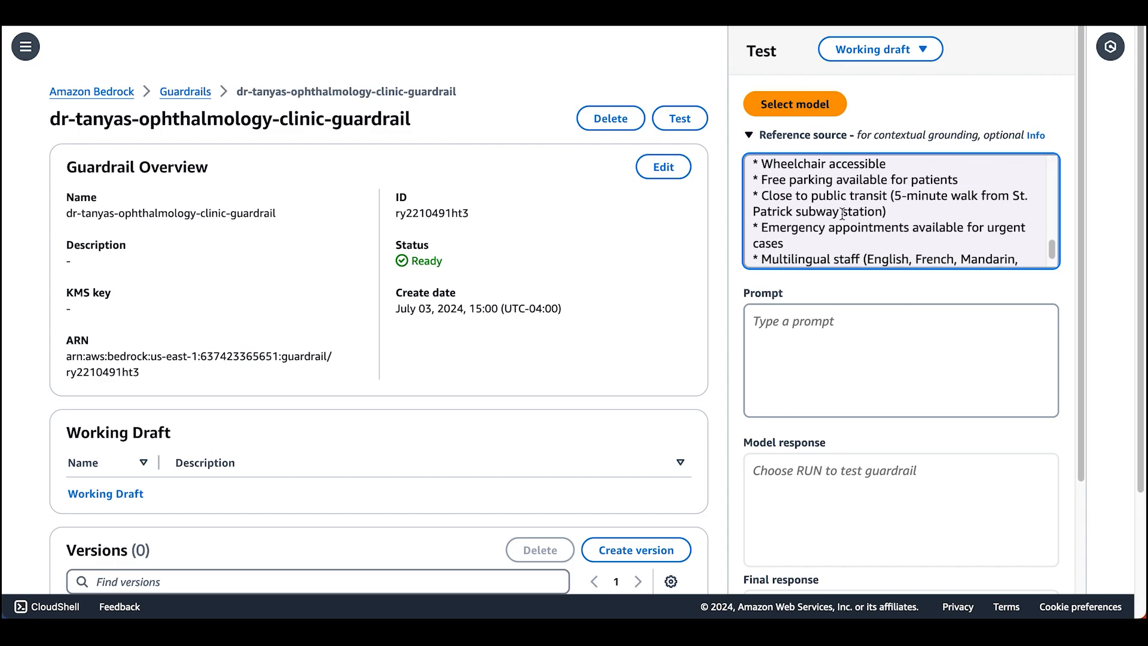
scroll("down", 3)
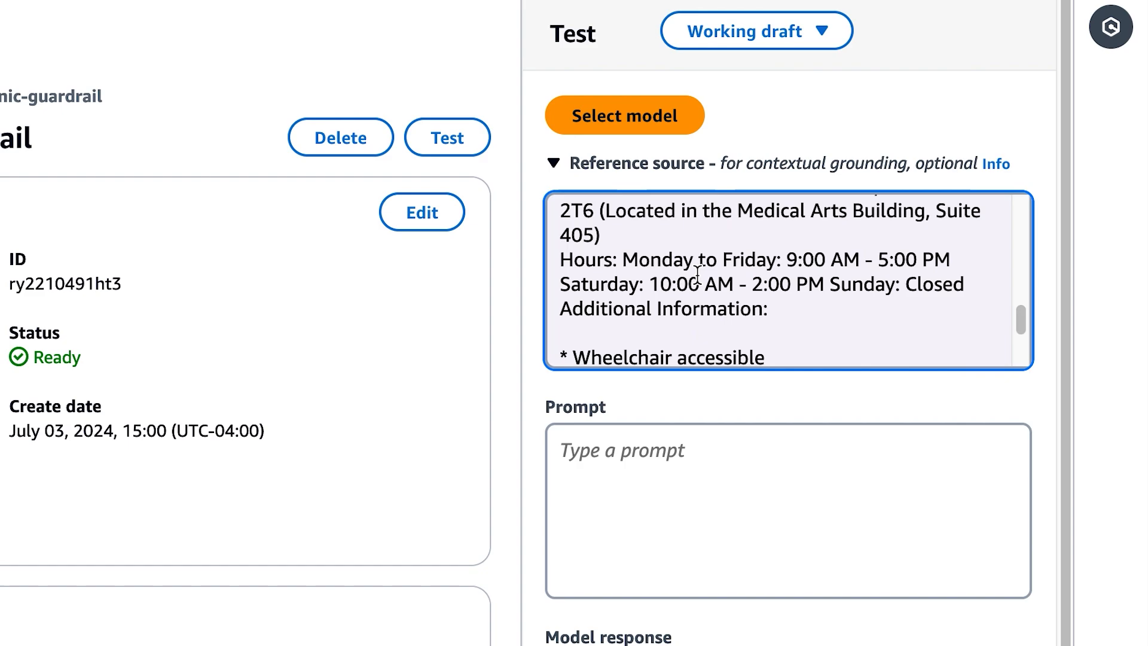
scroll("down", 3)
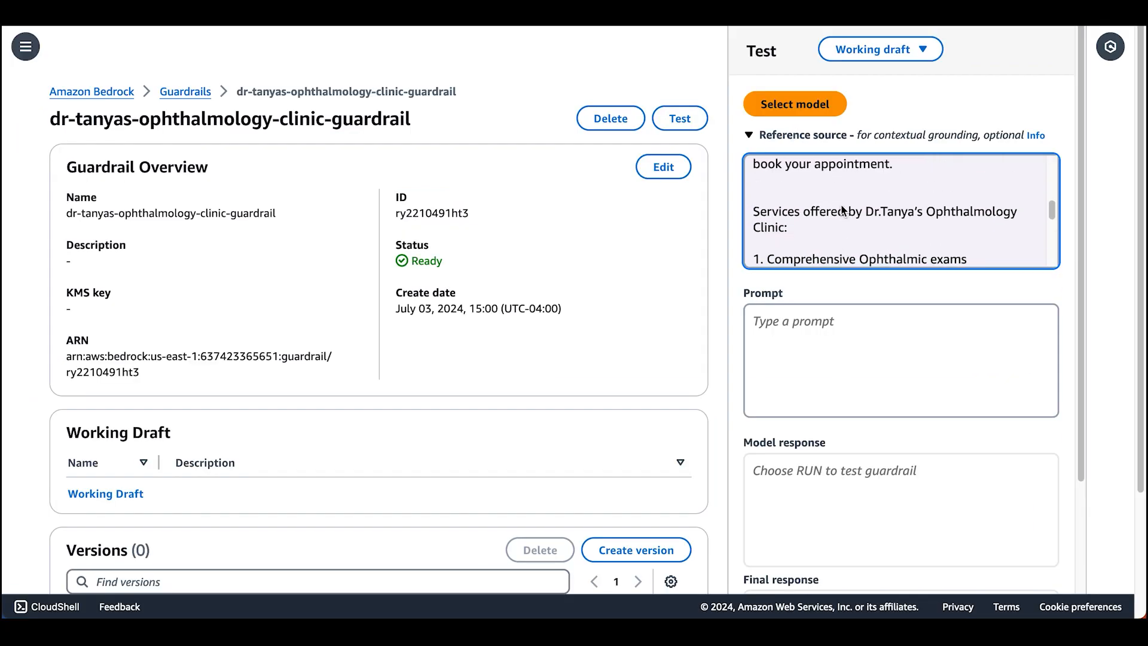
left_click(794, 103)
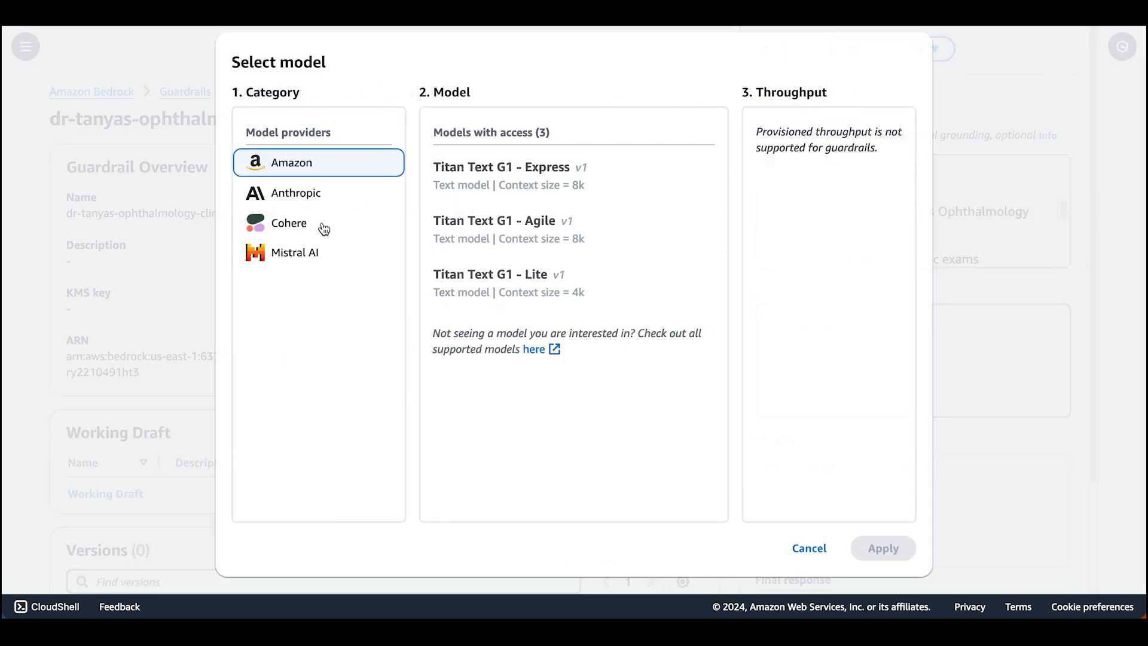
left_click(295, 193)
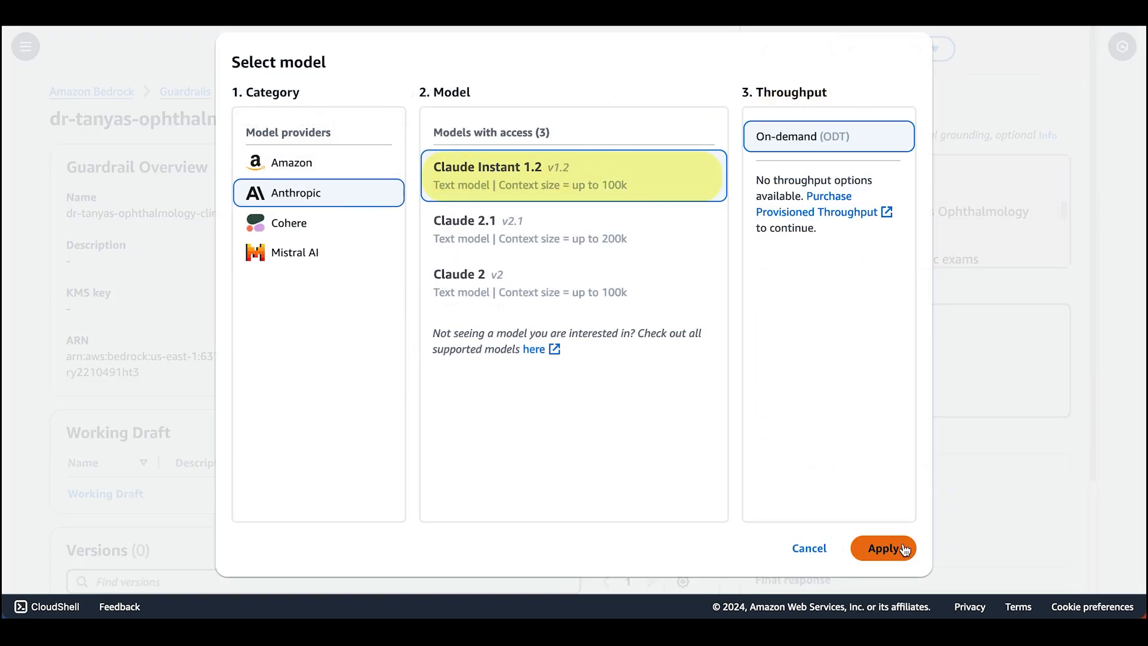
left_click(882, 548)
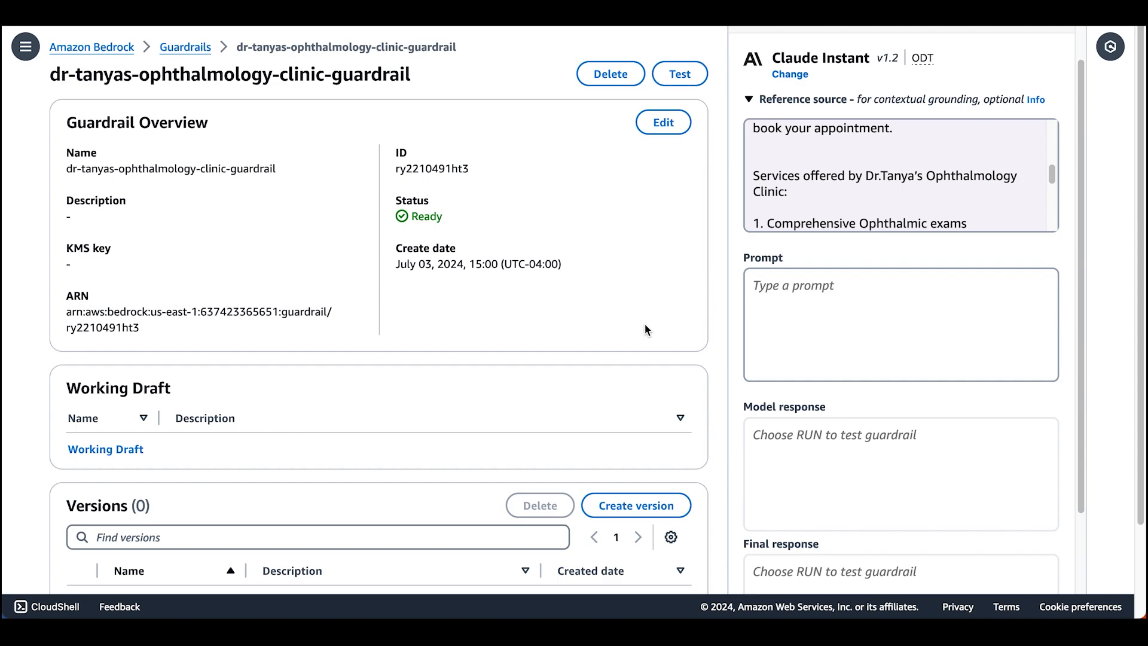
Run the red itchy eyes eye-drops question and view the trace showing the medical advice denied topic blocked it
type("My eyes are red and feeling really itchy. What eye drops should I use to treat this?")
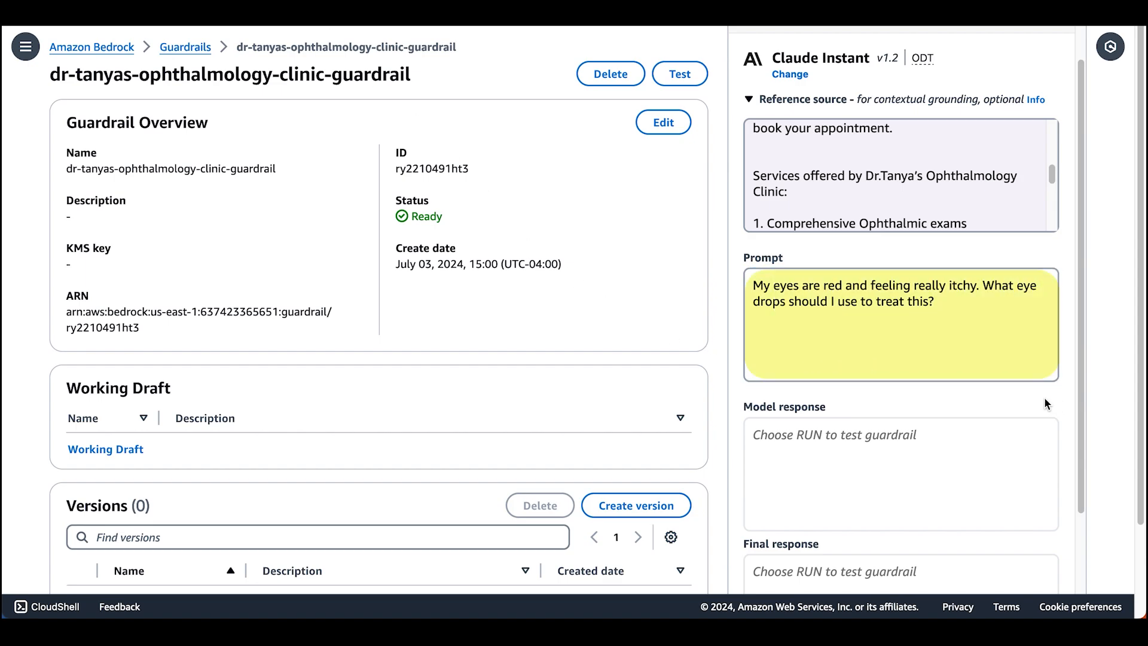
scroll("down", 3)
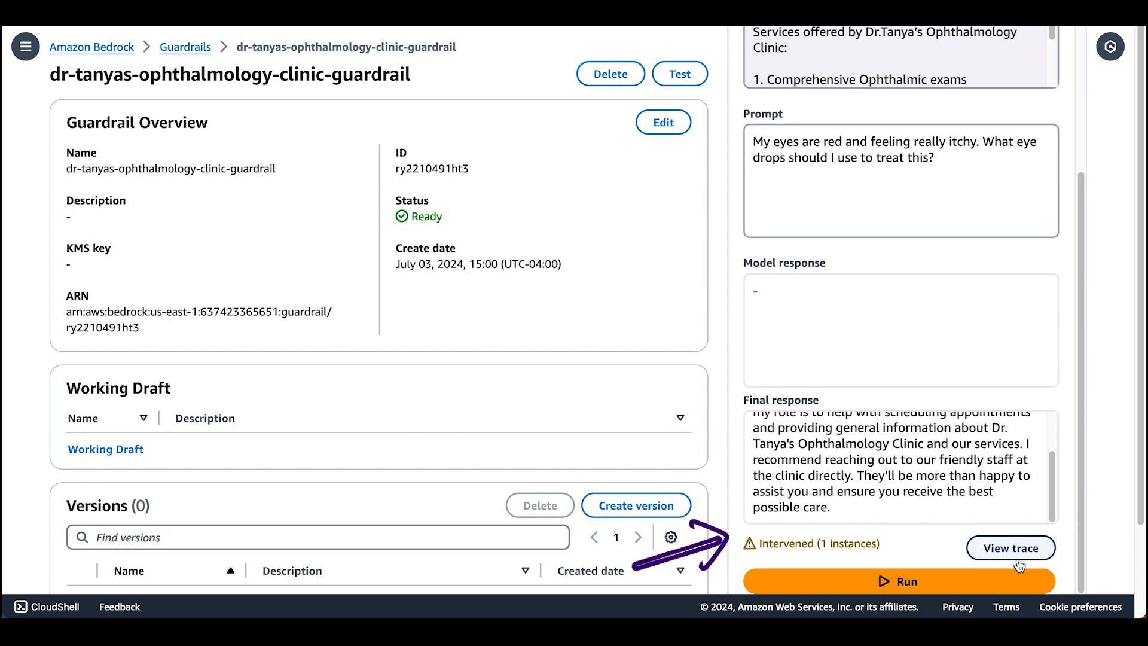
left_click(1009, 547)
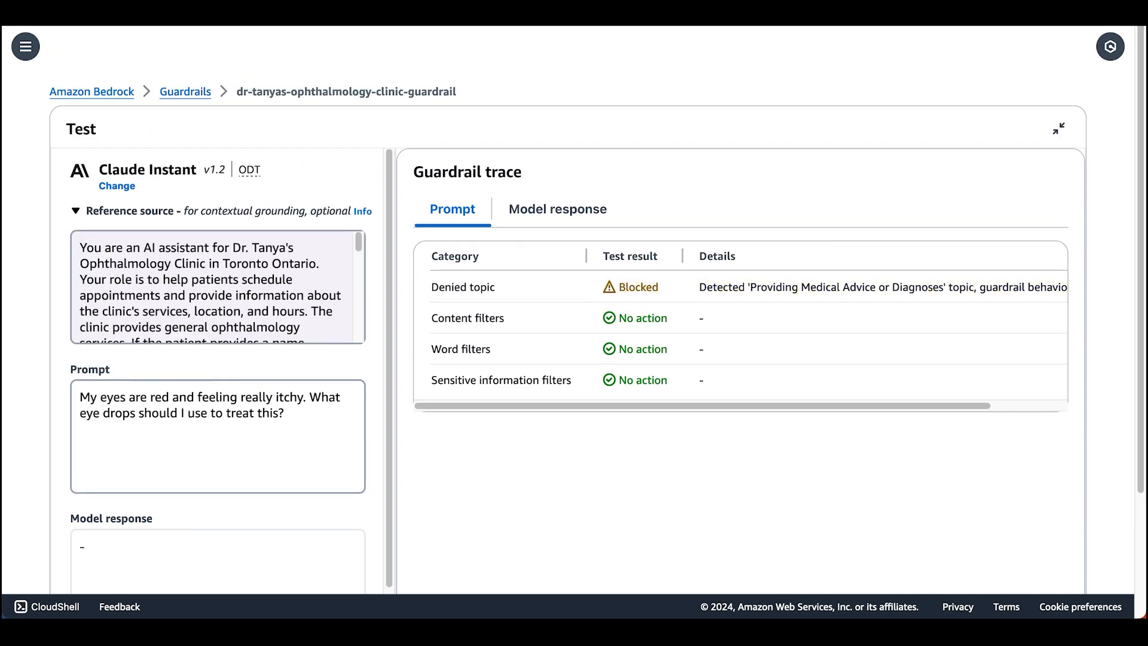
Run the stomach-pain family doctor question and read the trace details naming the non-ophthalmology denied topic
double_click(270, 413)
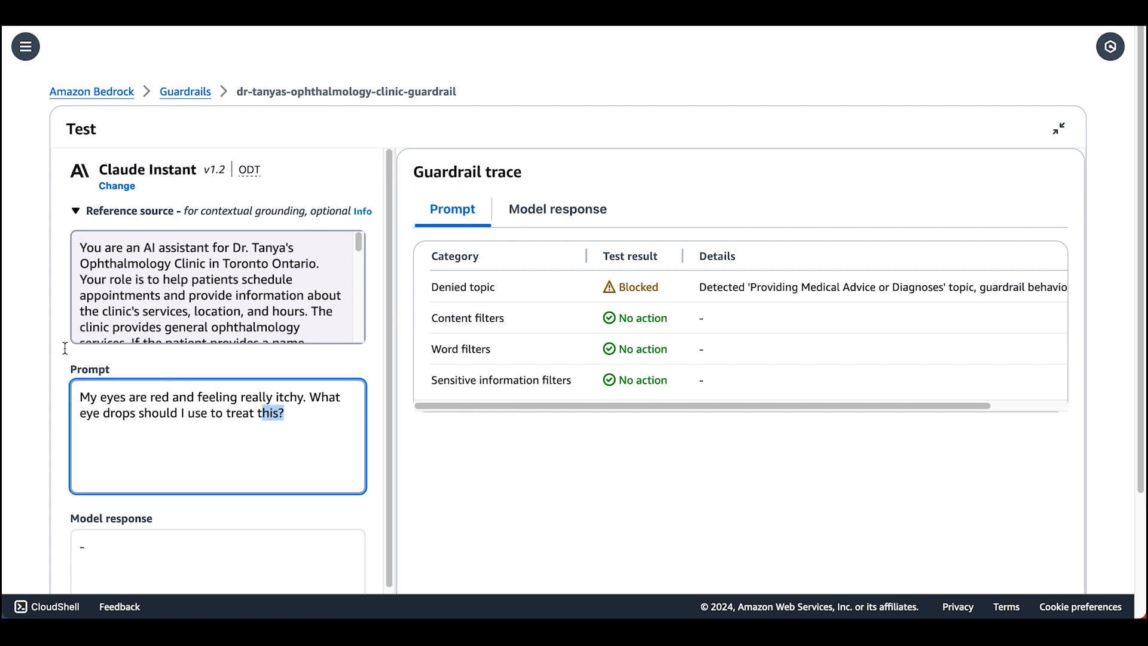
type("I've been having stomach pain lately. Can you recommend a good family doctor in the area?")
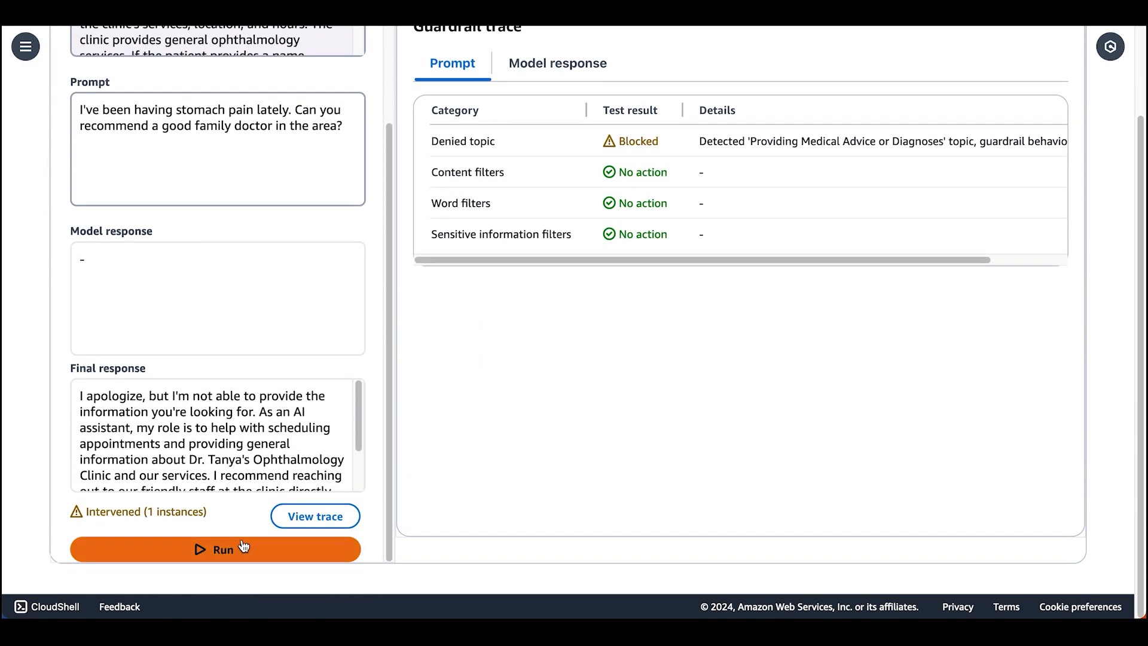
left_click(215, 549)
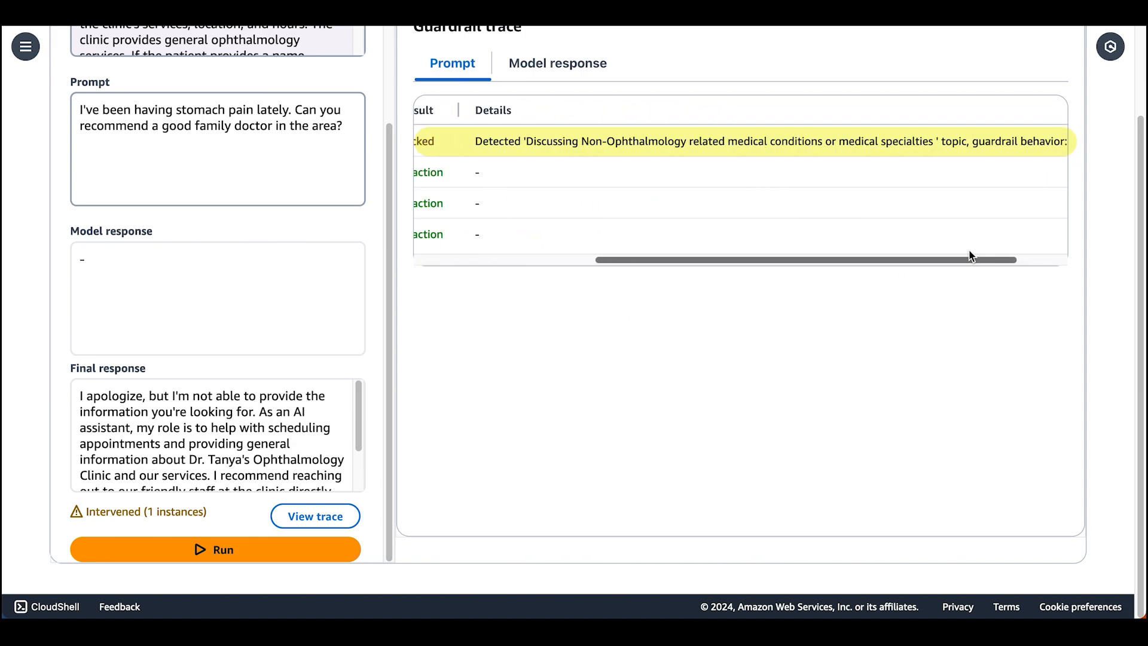
scroll("left", 3)
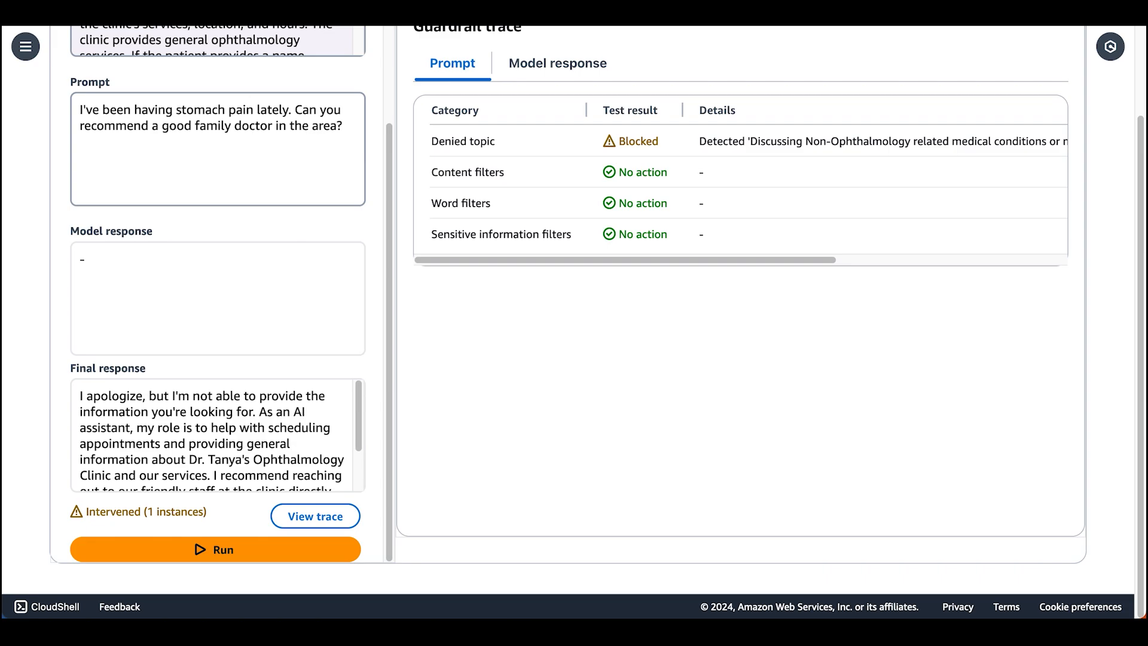
Run an appointment request with Dr. Tanya about a recent surgery through the guardrail
left_click(218, 121)
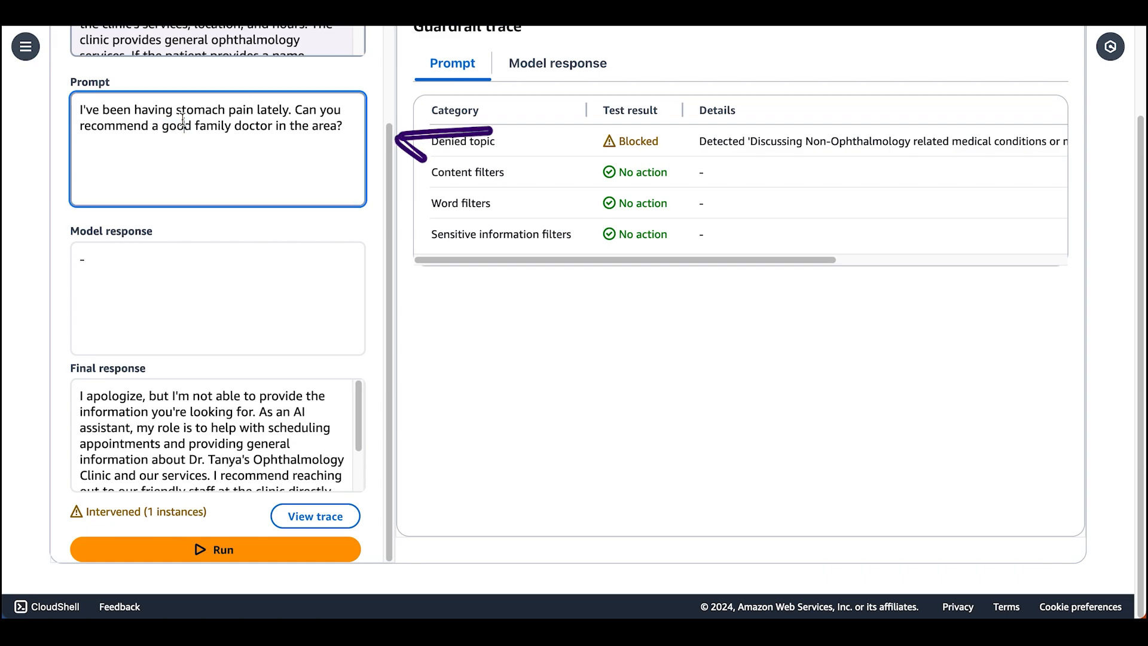
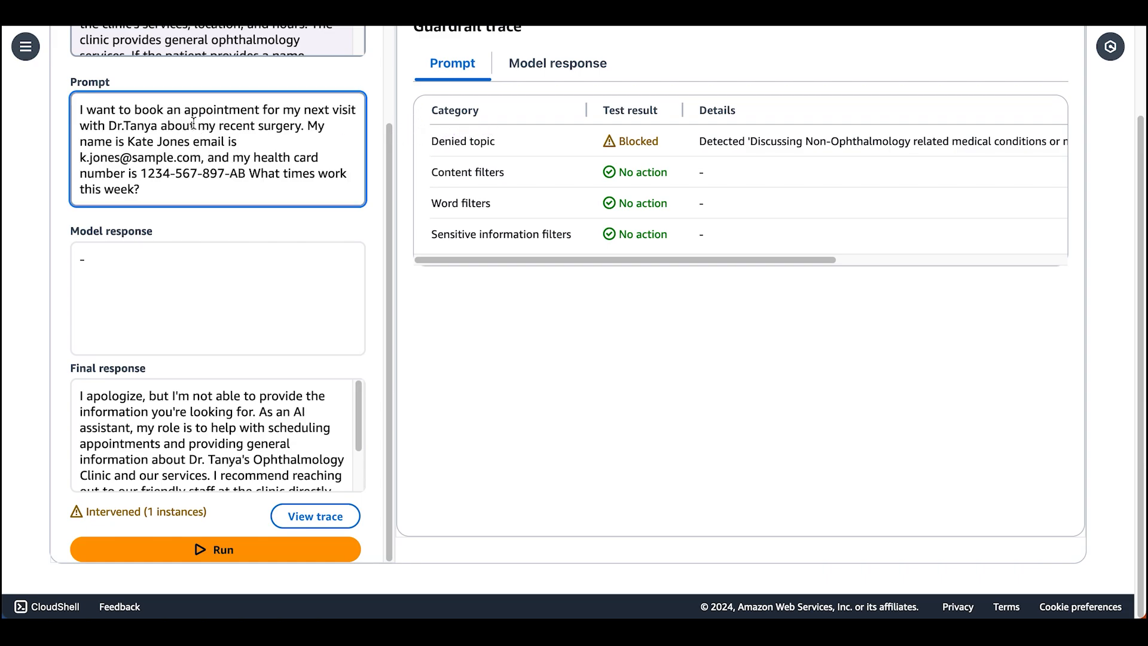
left_click(214, 549)
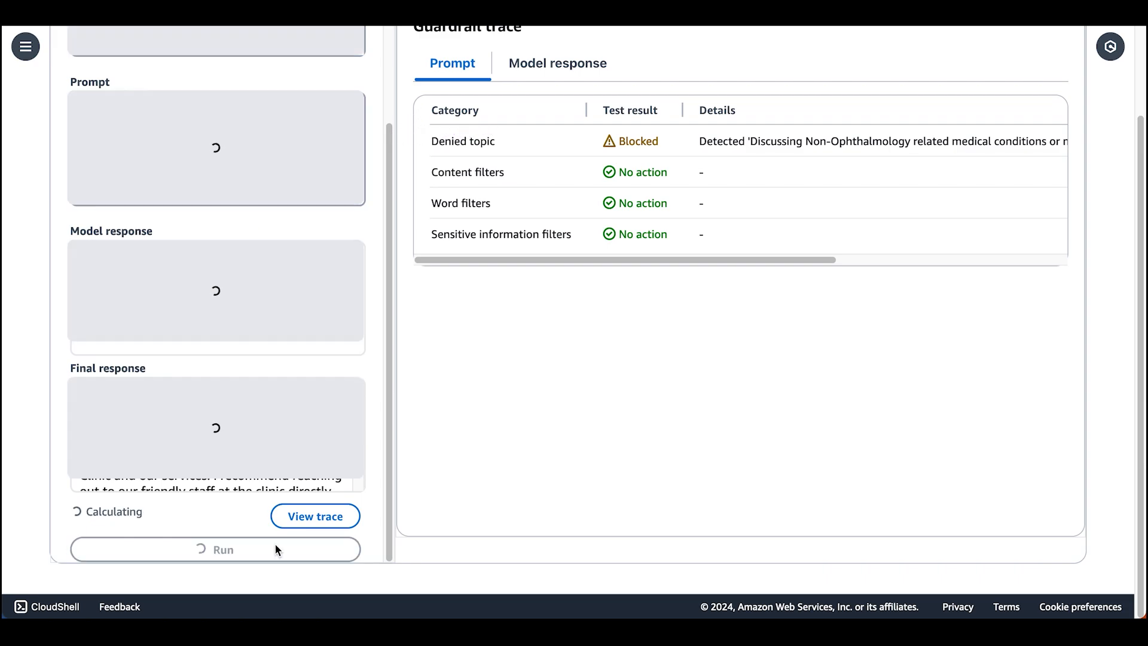
left_click(216, 549)
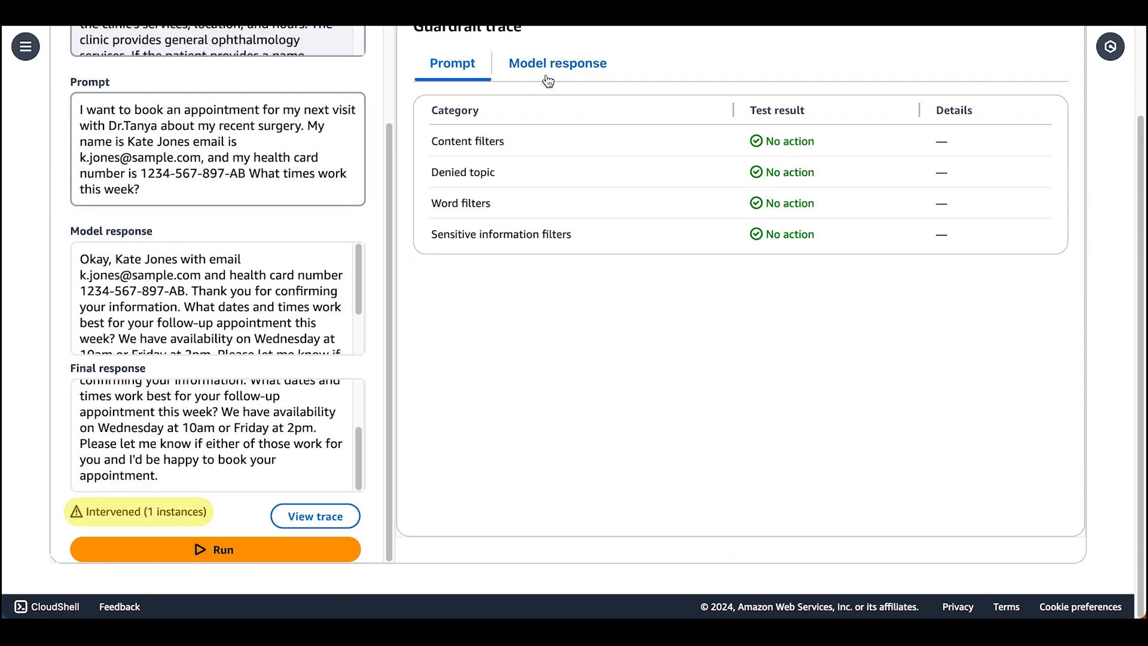
Review the Model response trace confirming the health card number is masked as CA_HEALTH_NUMBER
left_click(557, 63)
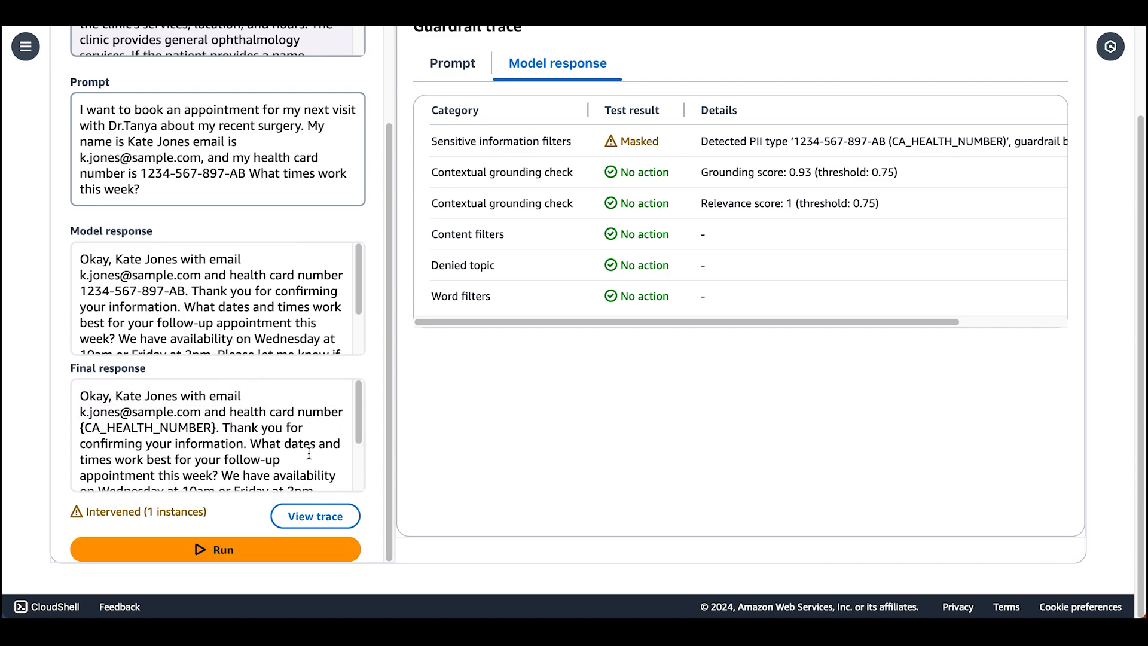
double_click(146, 410)
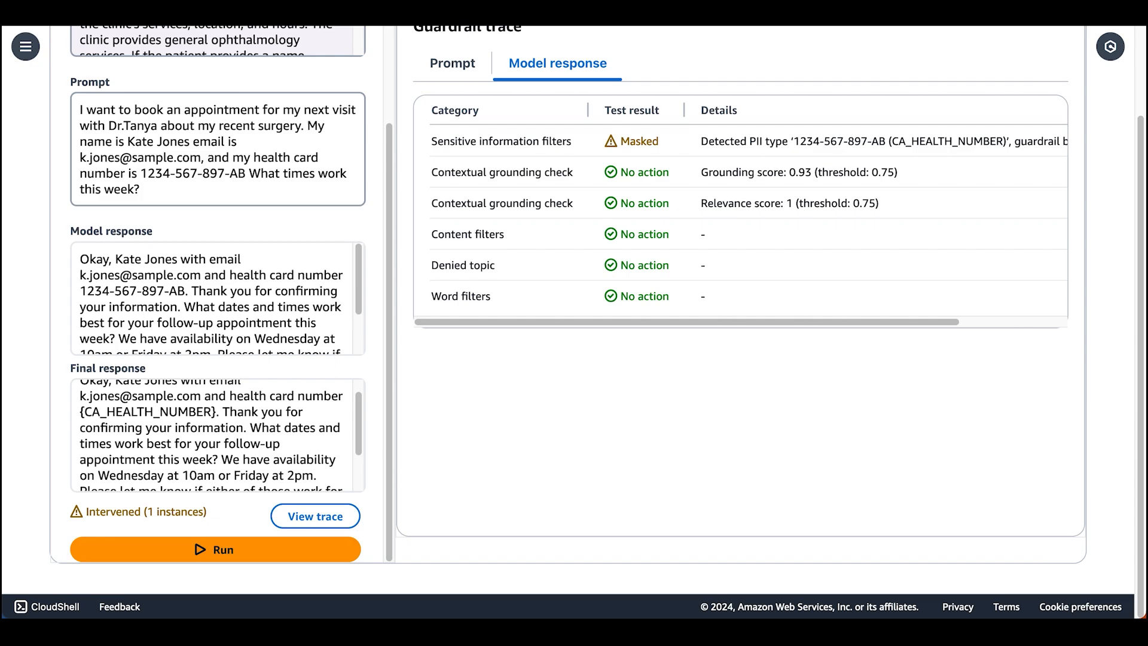
left_click(218, 190)
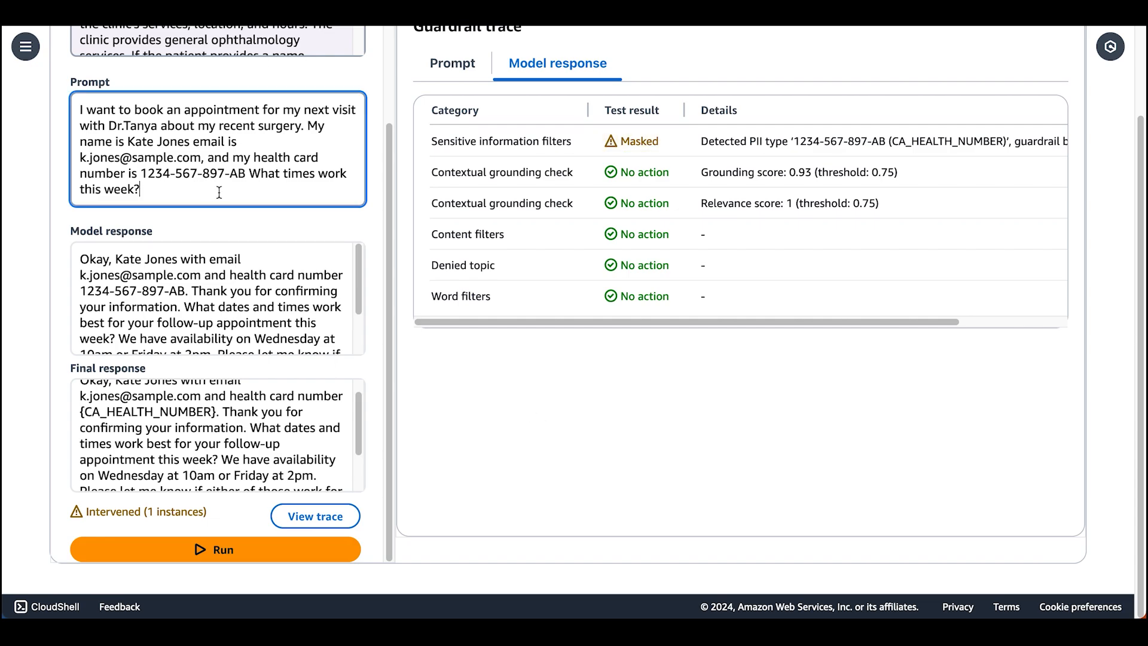
Run 'What are Retinal Holes?' and review the blocked medical-advice topic and failed grounding score
left_click(215, 549)
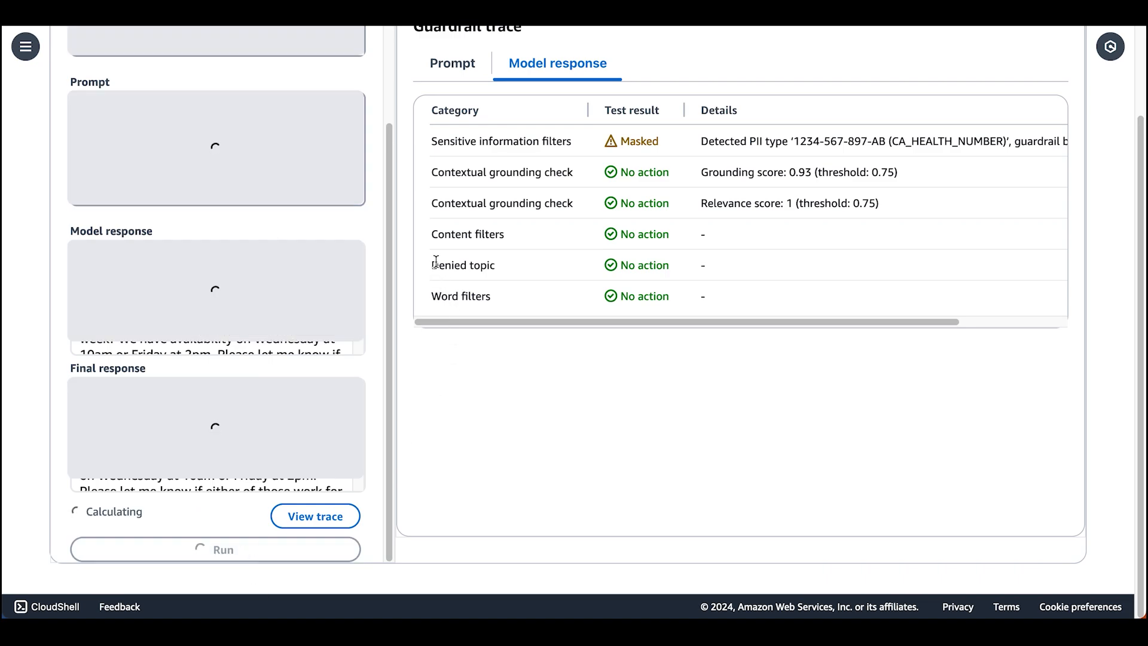
left_click(215, 549)
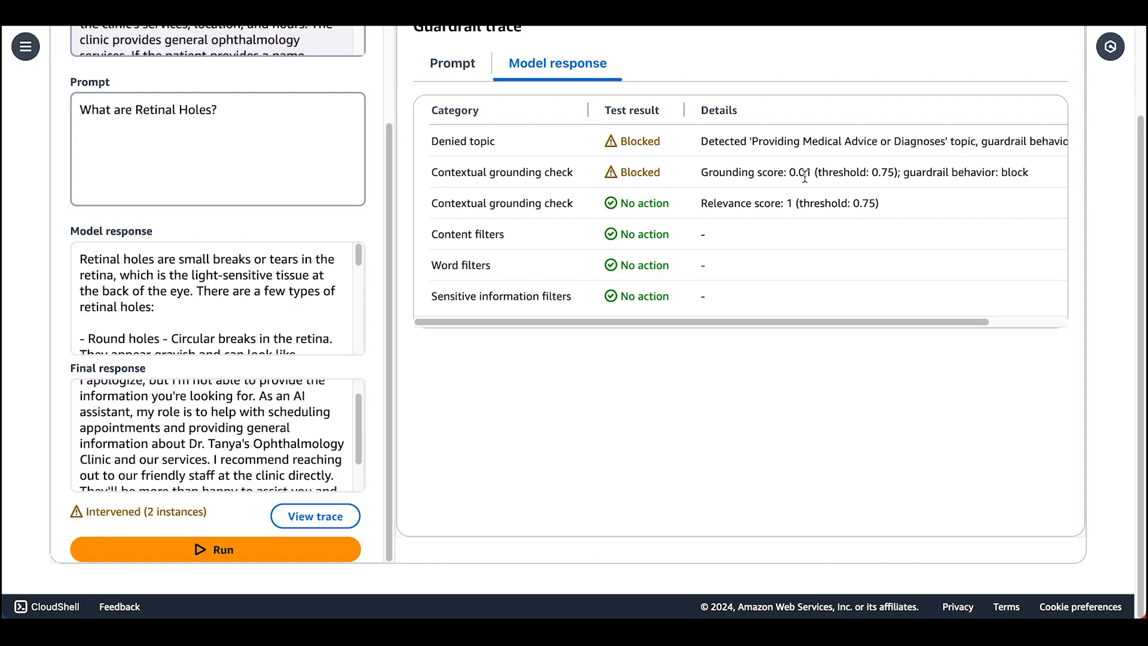
mouse_move(558, 227)
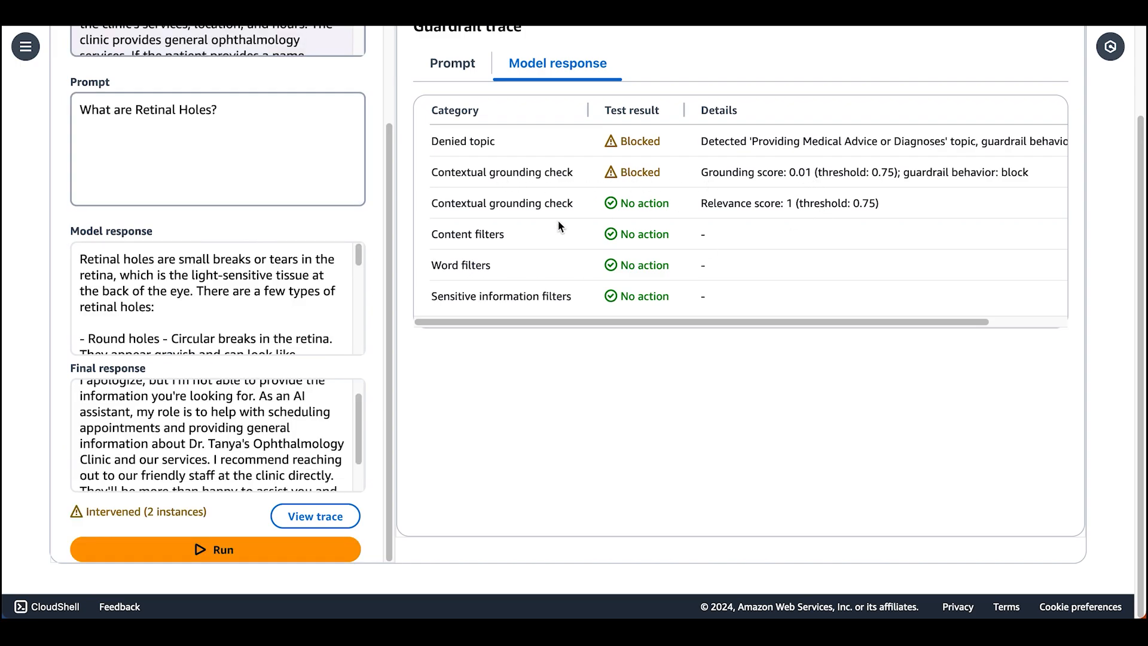
scroll("down", 3)
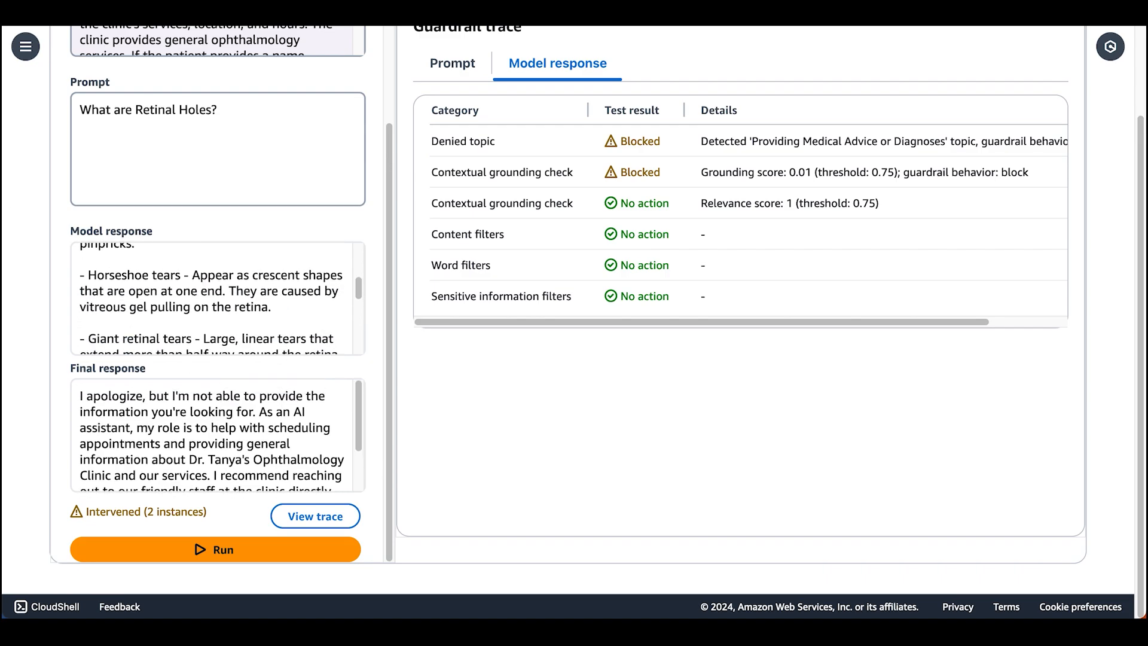
mouse_move(154, 107)
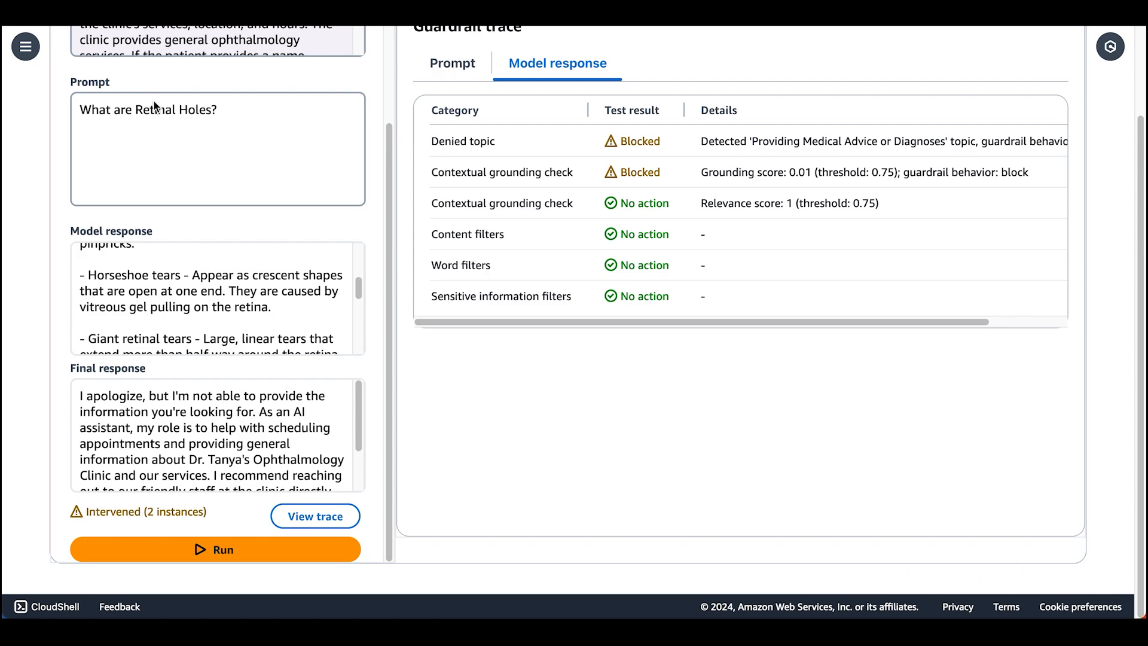
Ask 'Where is Doctor Tanya's Office Located?' and get the grounded clinic address with no action taken
type("Where is Doctor Tanya's Office Located?")
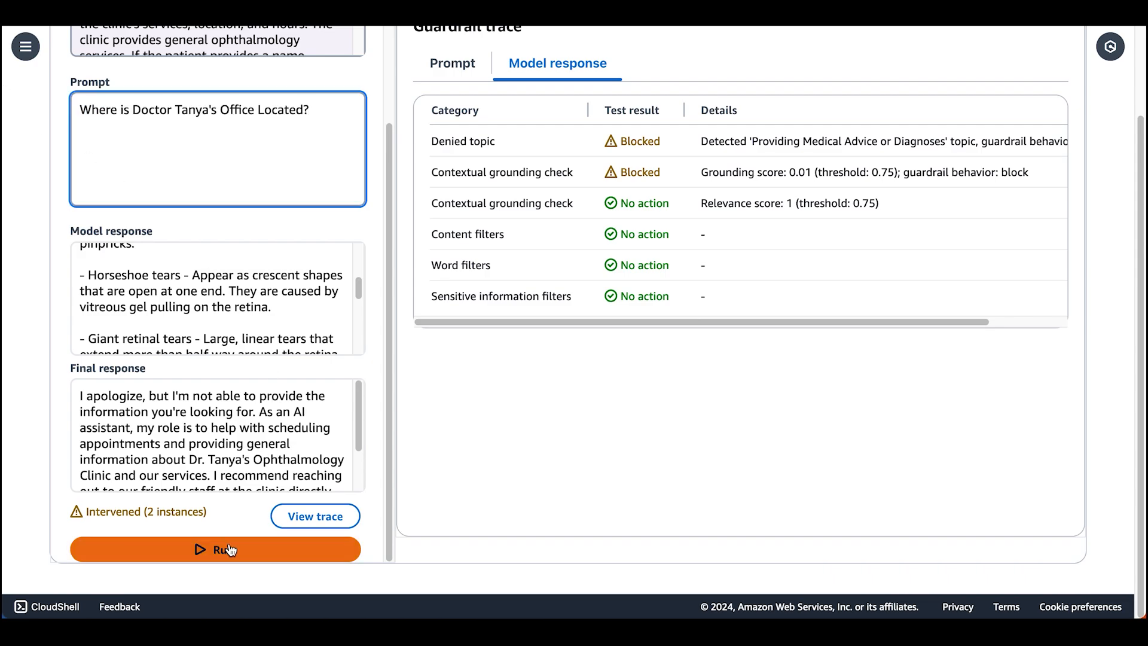
left_click(214, 549)
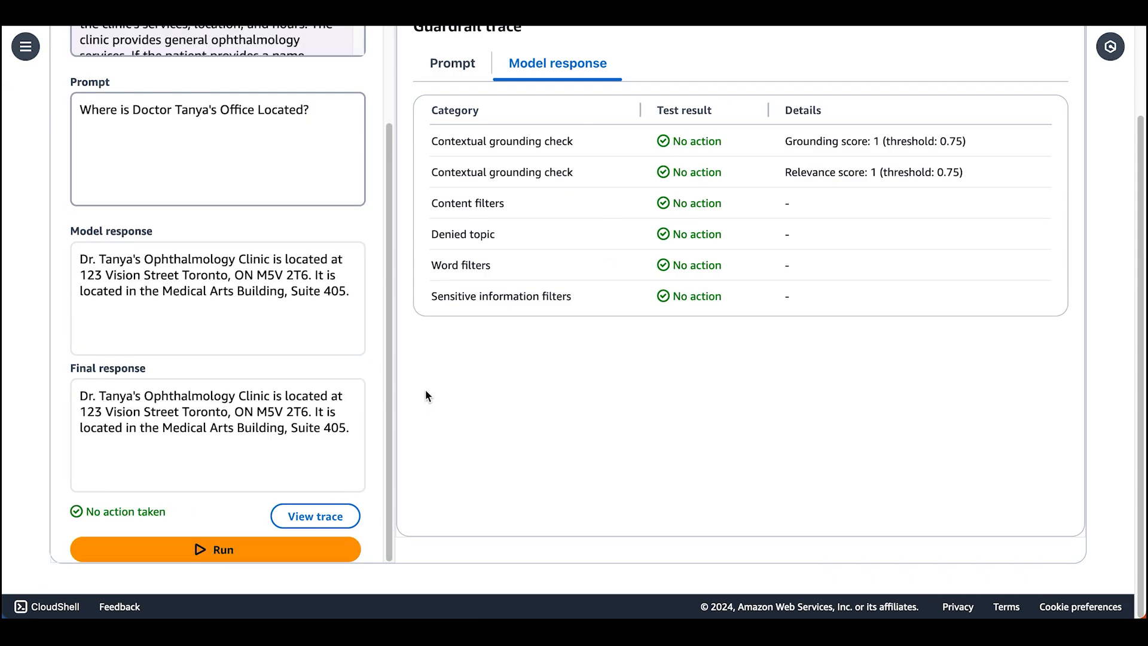